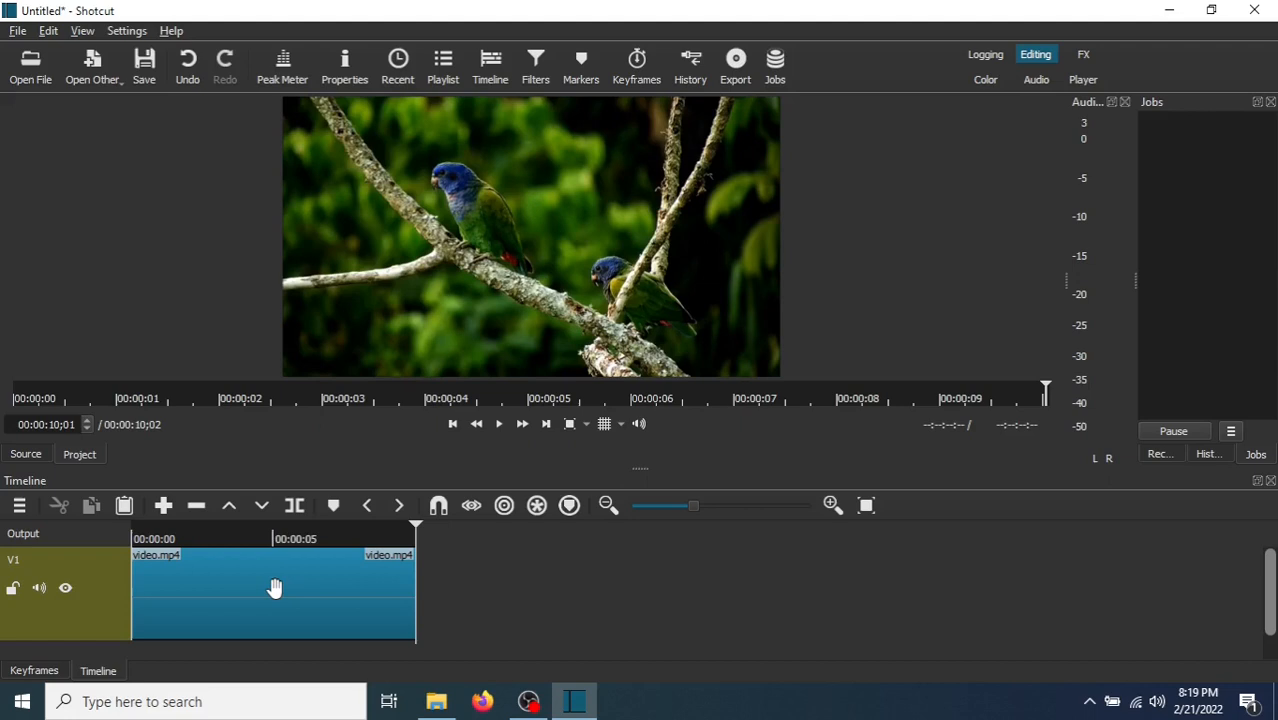
# - Select the parrot clip on the timeline so it can be split
pyautogui.click(276, 588)
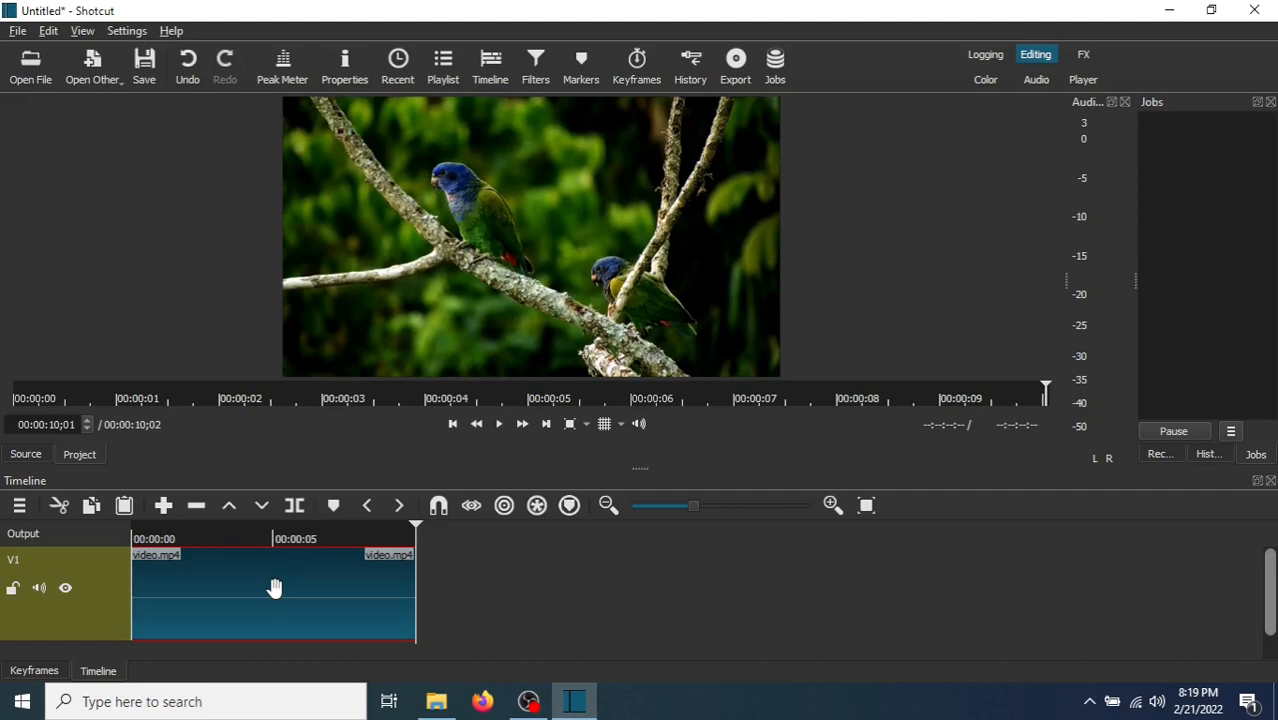
pyautogui.moveTo(232, 566)
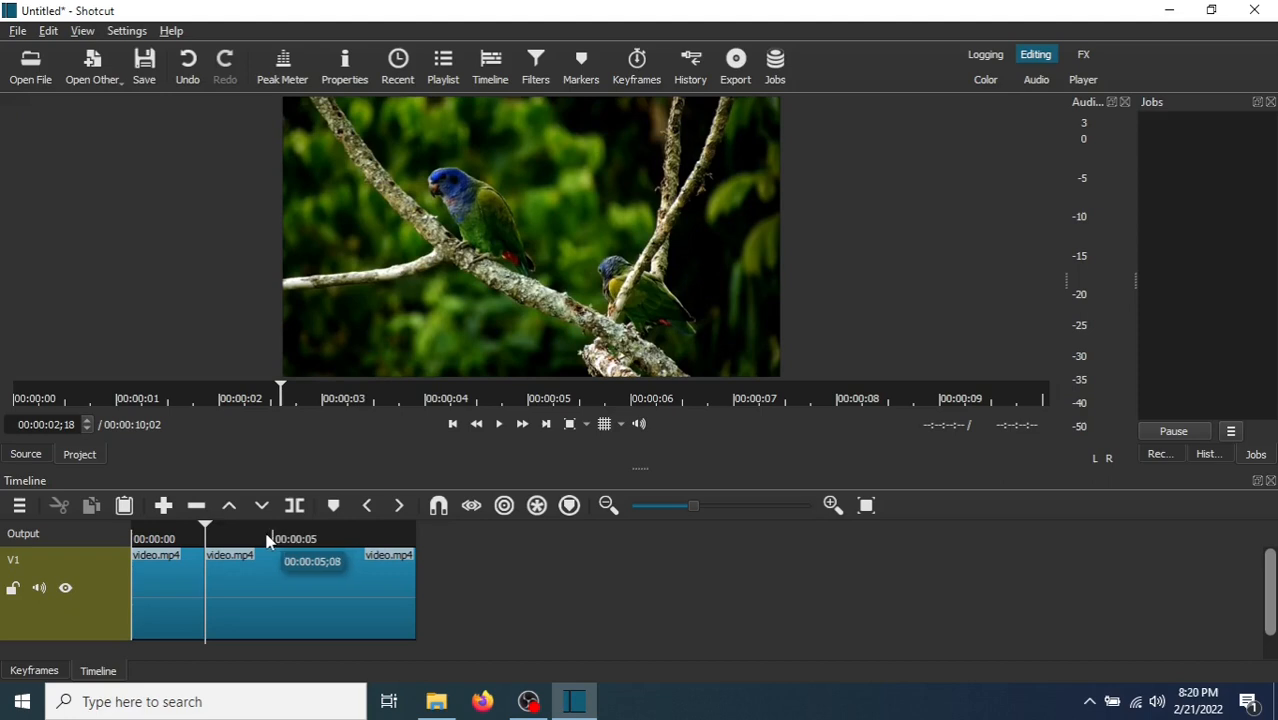
# - Split the clip near the five-second mark and select the resulting middle section
pyautogui.click(288, 538)
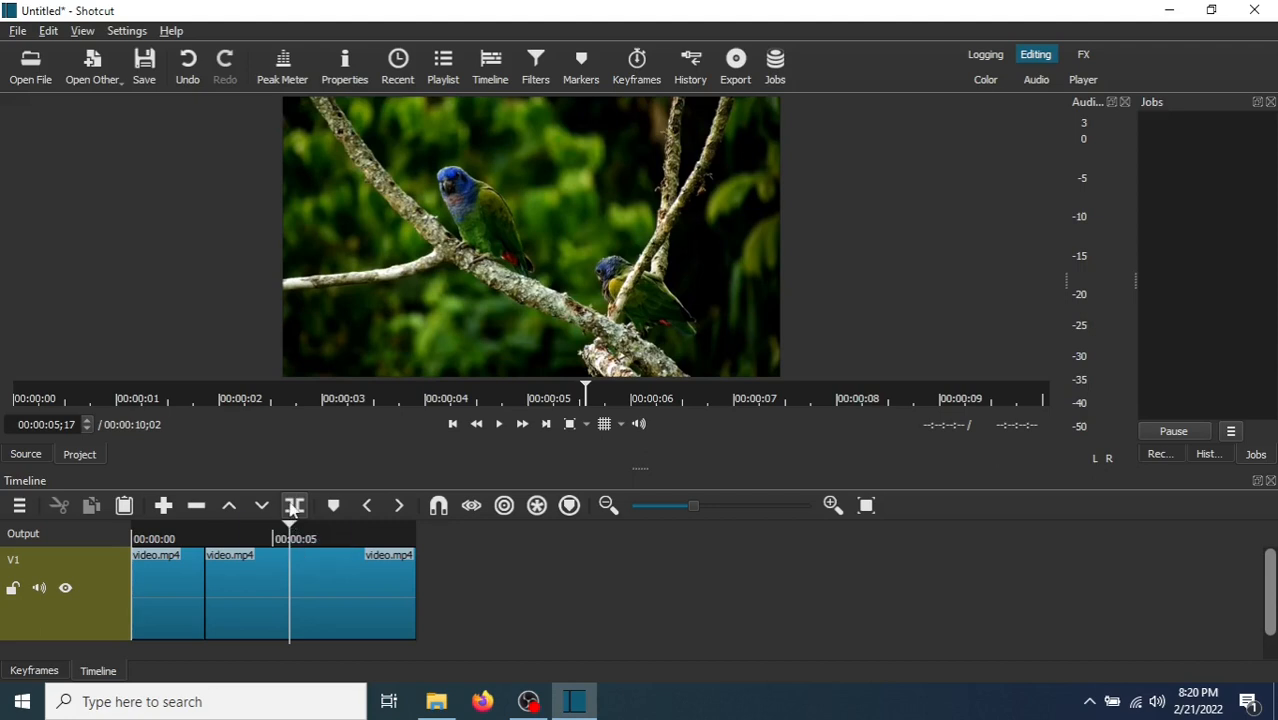
pyautogui.click(294, 504)
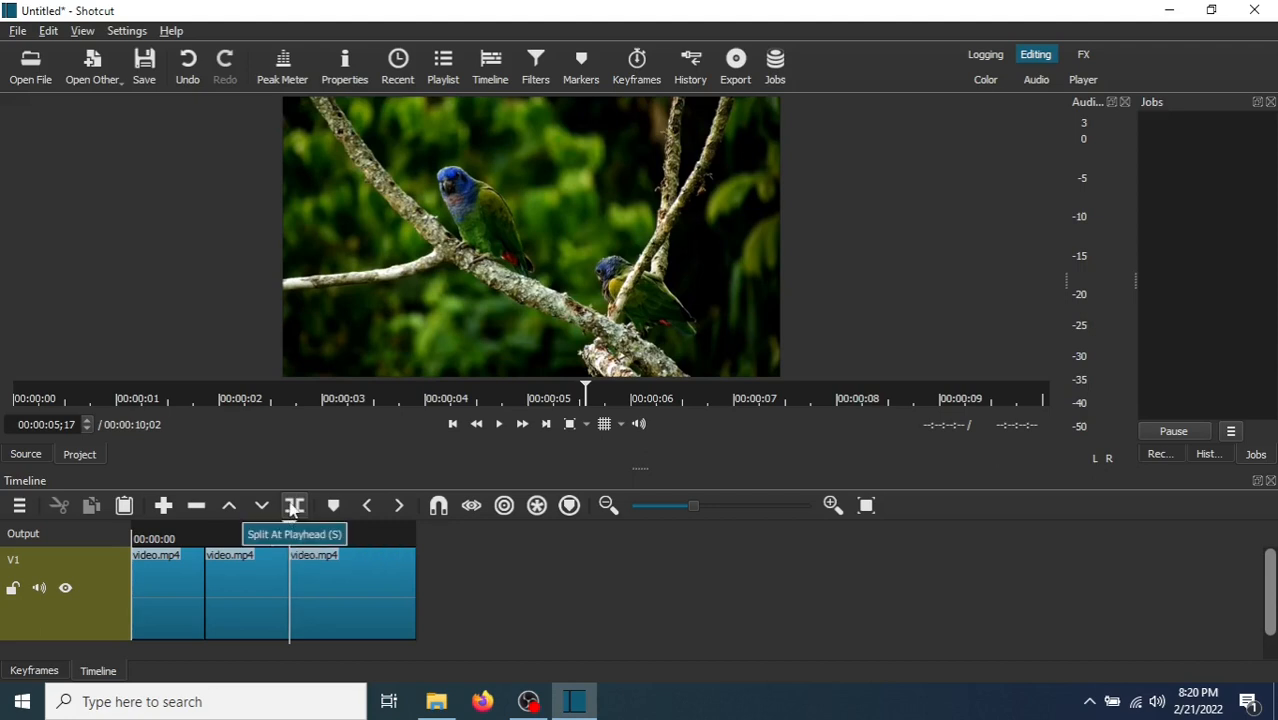
pyautogui.moveTo(294, 504)
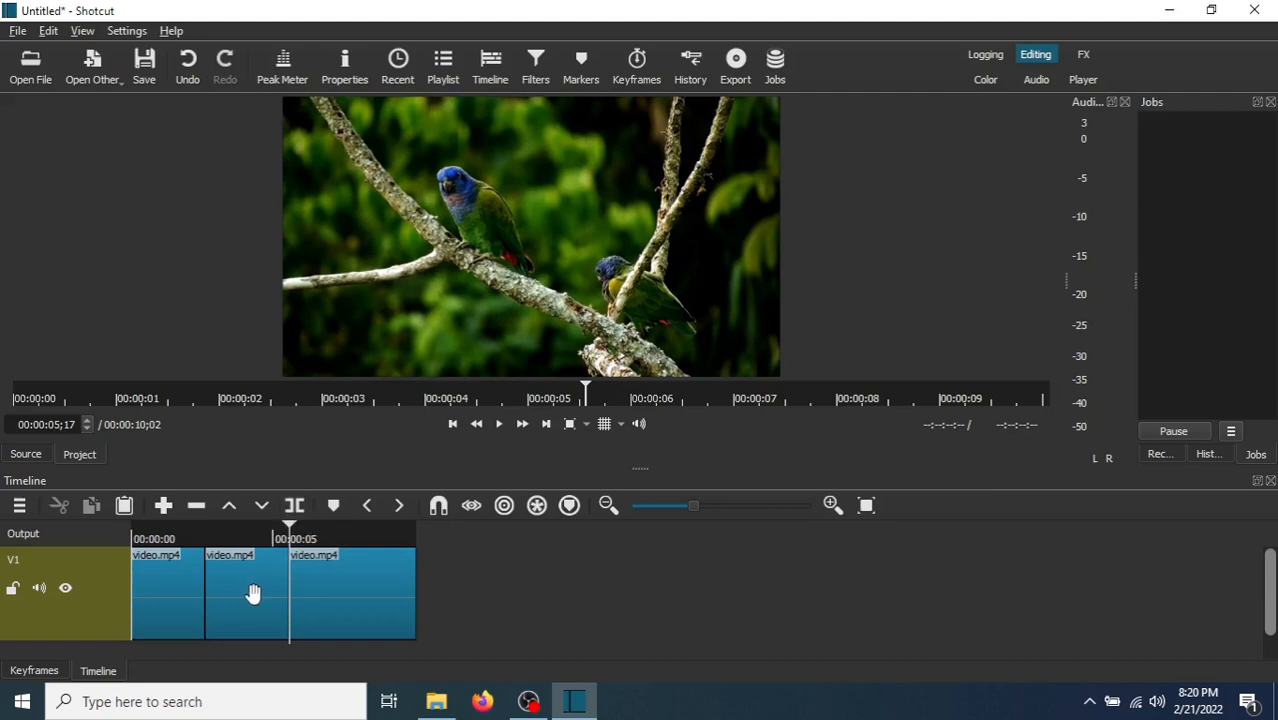
pyautogui.click(250, 596)
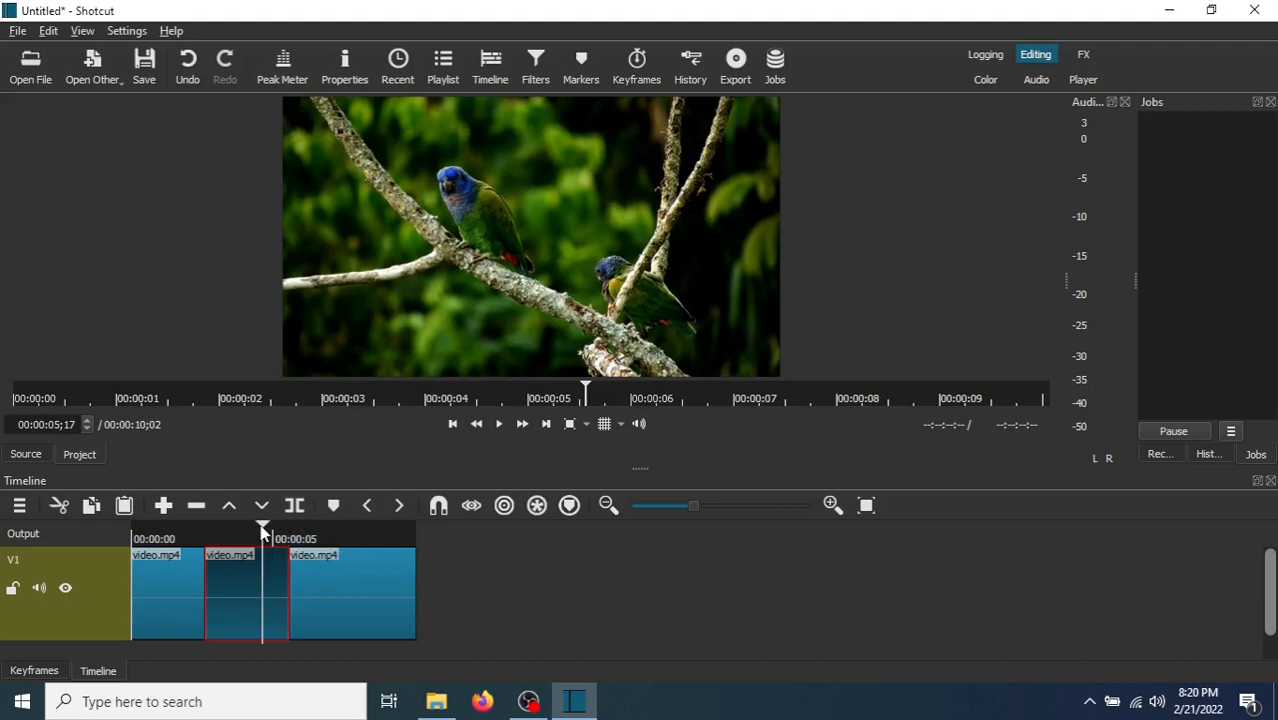
pyautogui.click(246, 524)
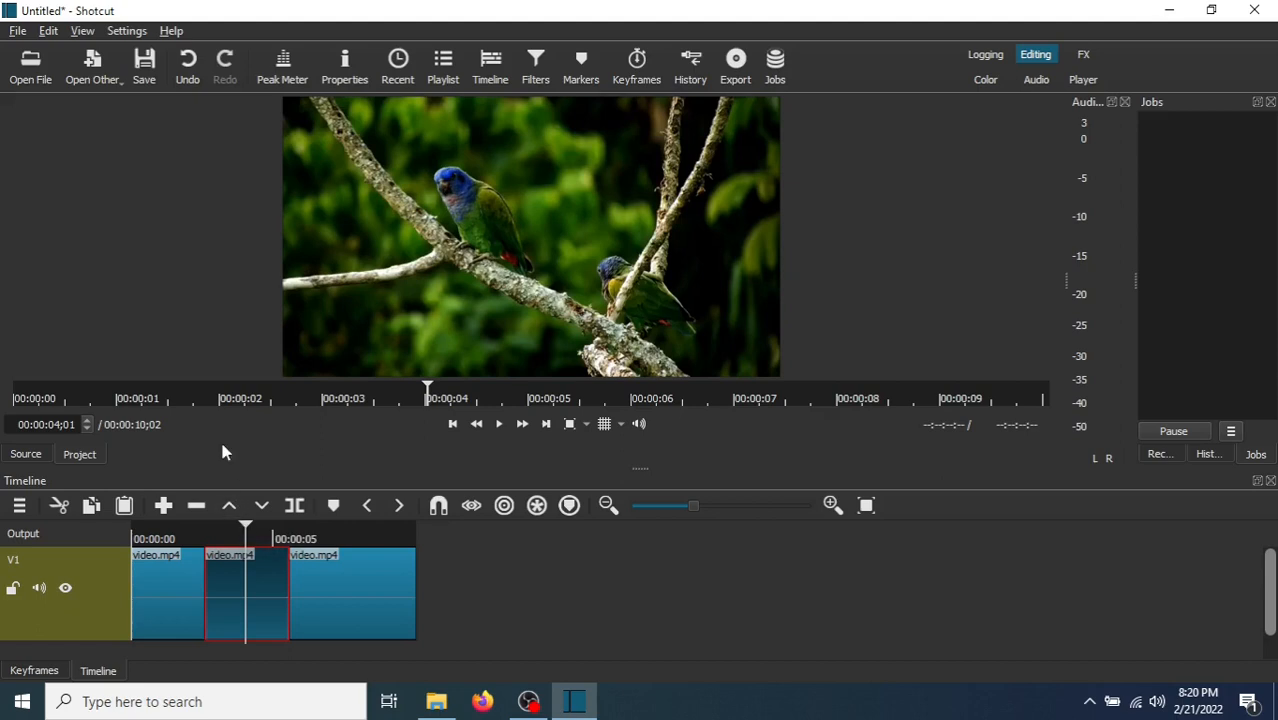
pyautogui.moveTo(530, 84)
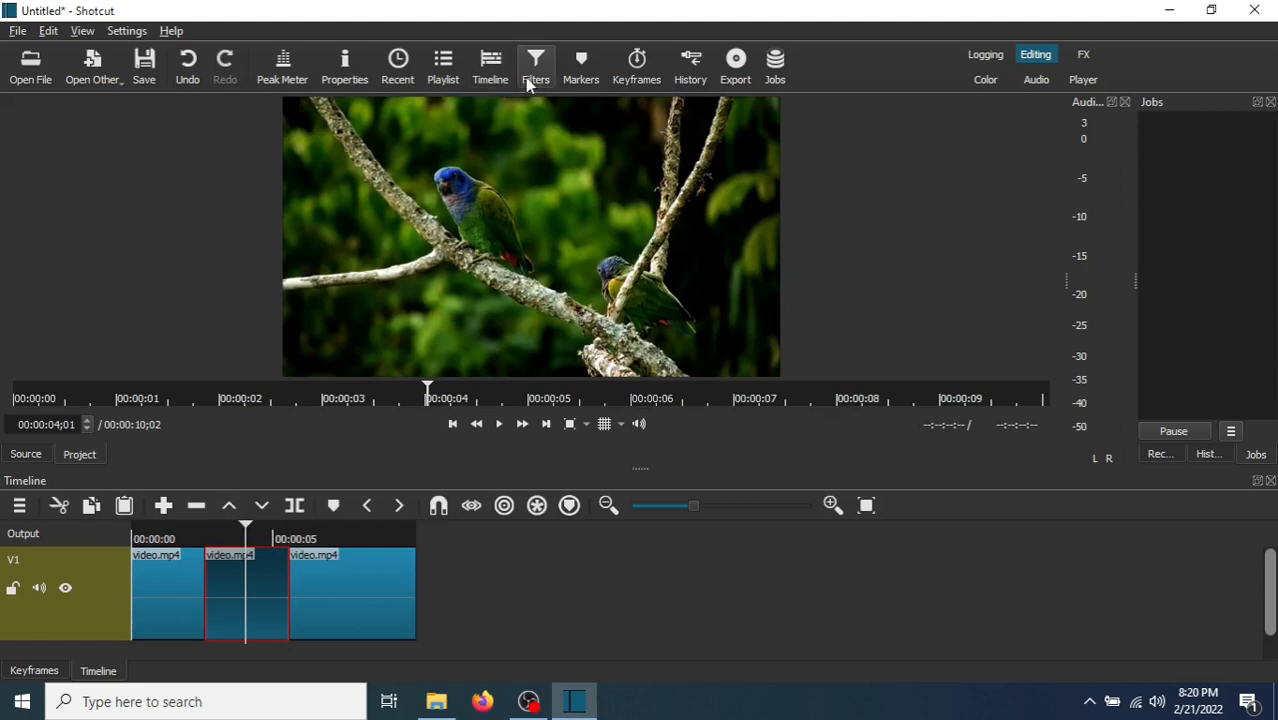
# - Search the filters for 'size' and apply Size, Position & Rotate to the middle section
pyautogui.click(536, 58)
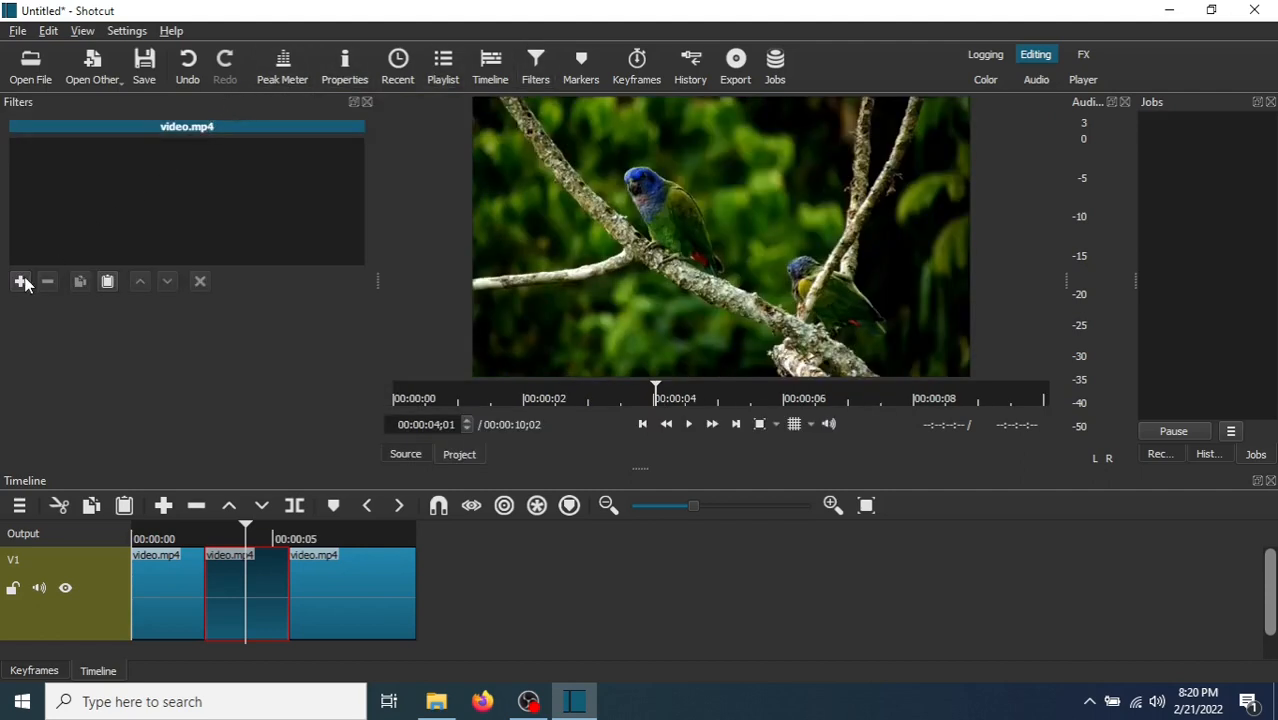
pyautogui.click(20, 280)
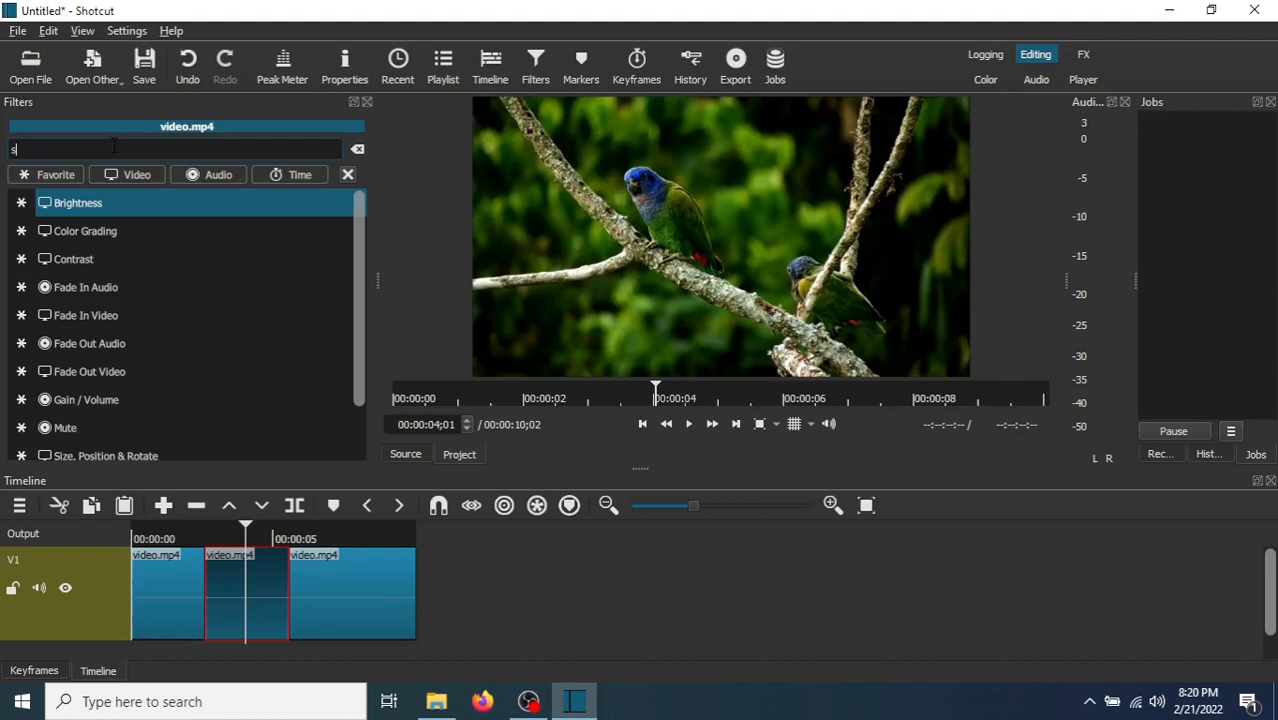
pyautogui.write('ize')
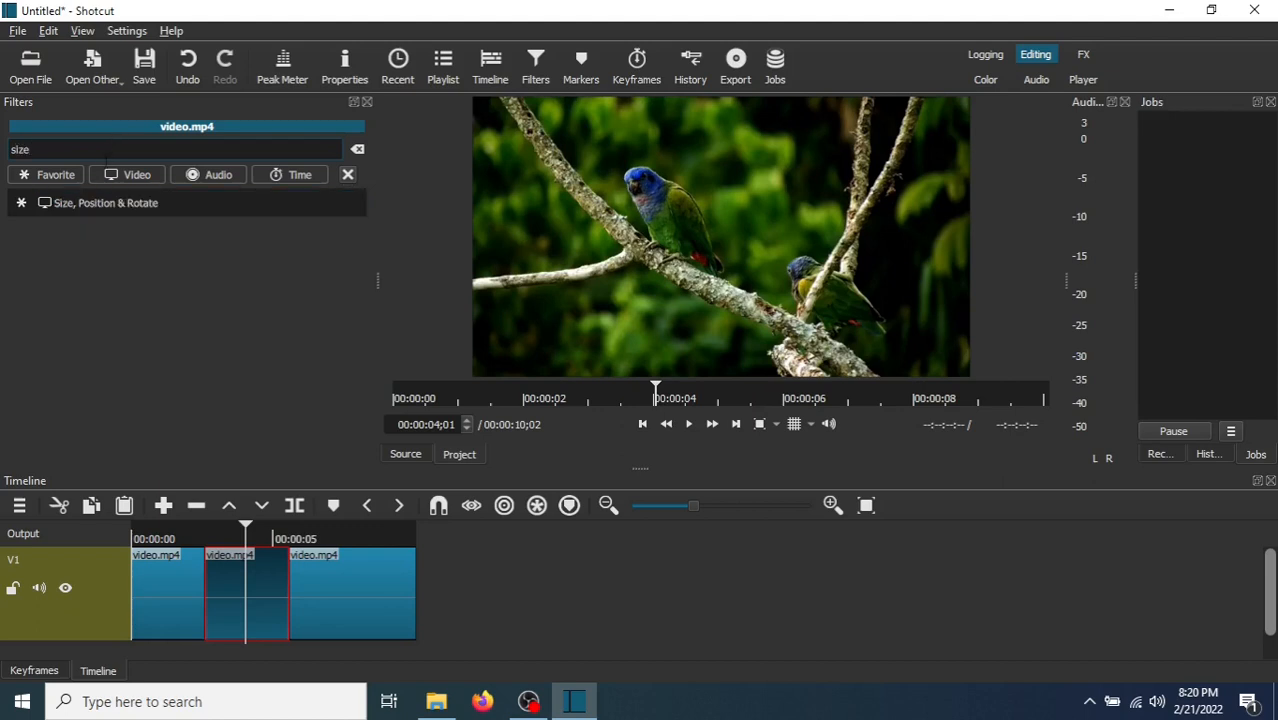
pyautogui.click(106, 202)
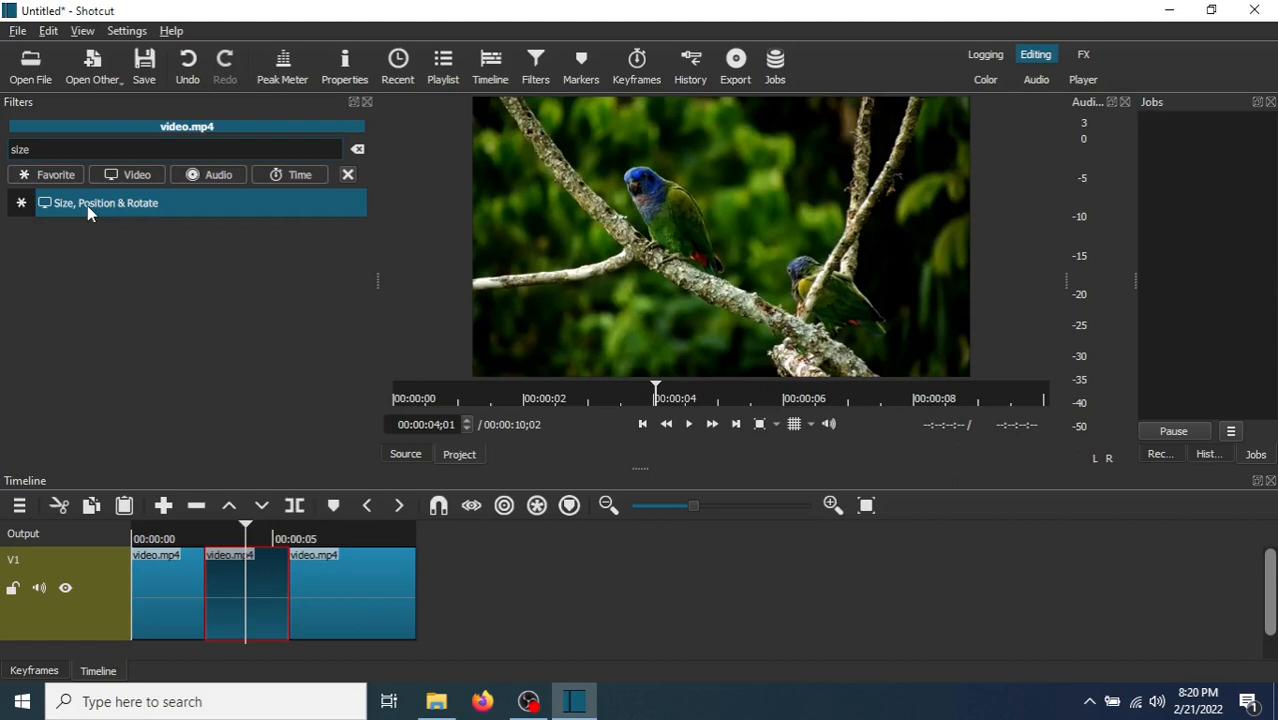
pyautogui.click(106, 202)
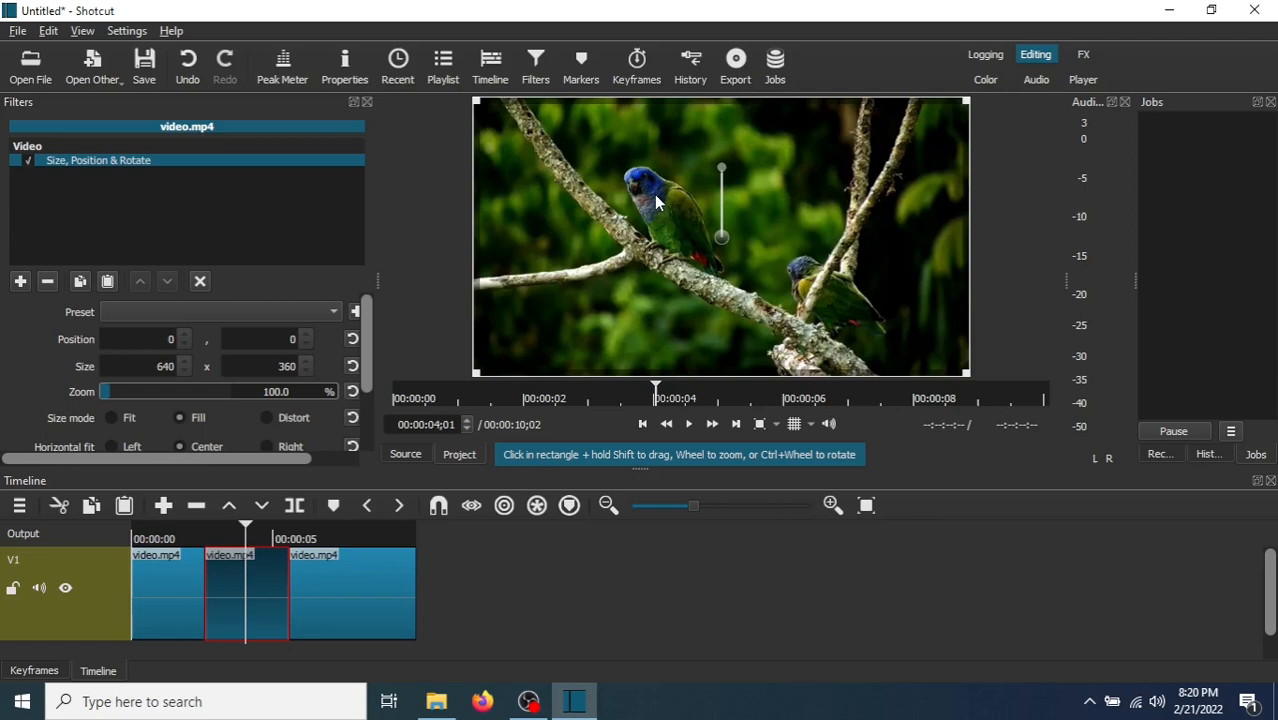
pyautogui.moveTo(626, 176)
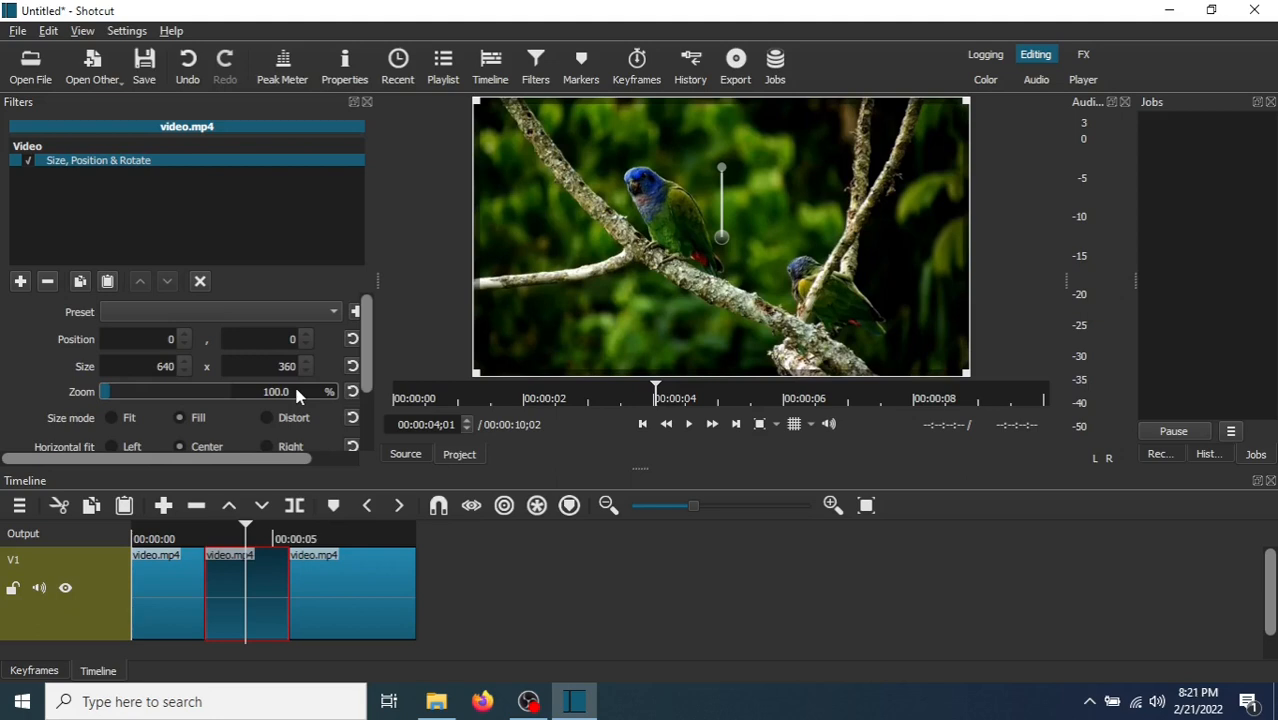
pyautogui.moveTo(128, 404)
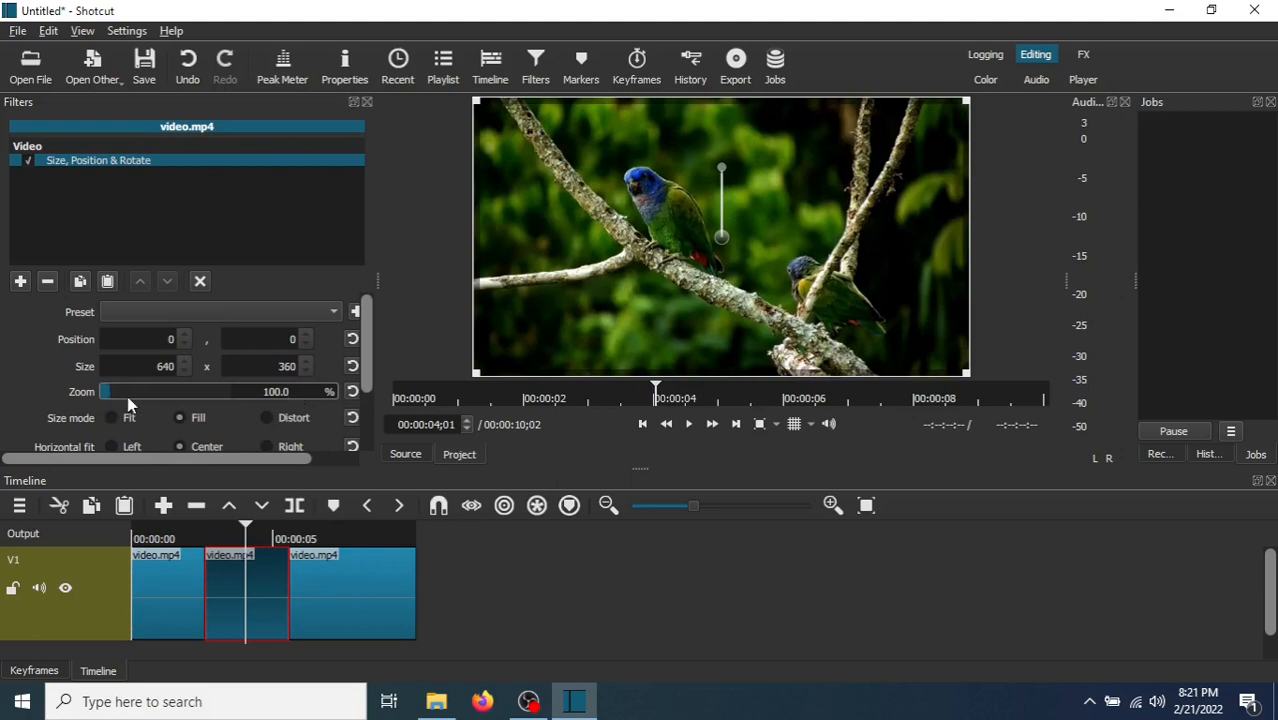
pyautogui.moveTo(128, 418)
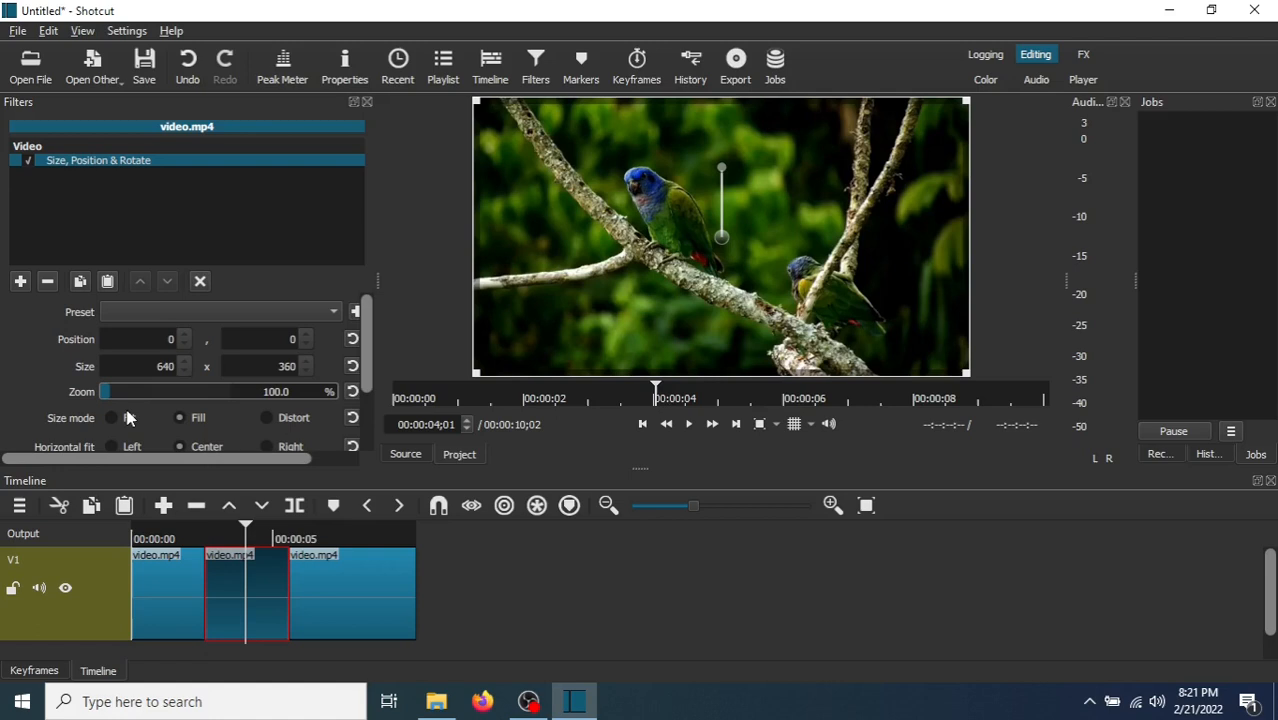
# - Raise the middle section's Zoom slider to about 375%, enlarging the parrot image
pyautogui.moveTo(230, 390); pyautogui.dragTo(110, 390)
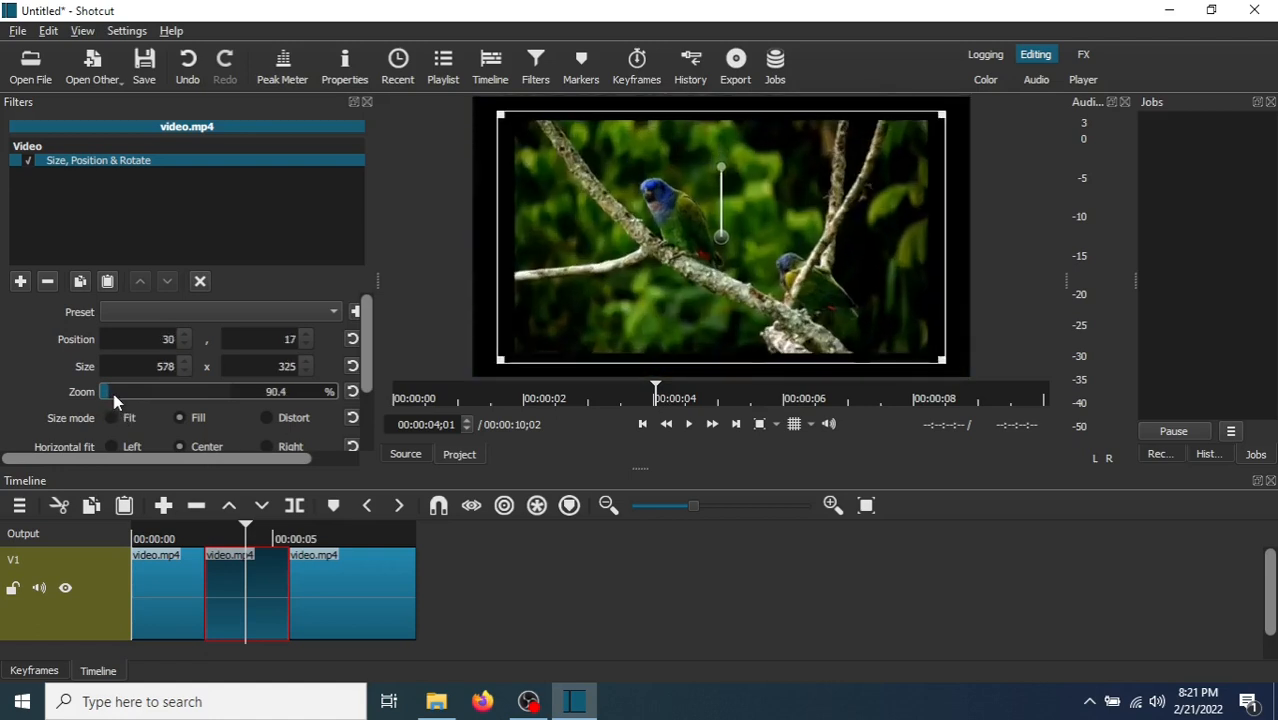
pyautogui.moveTo(106, 390); pyautogui.dragTo(150, 390)
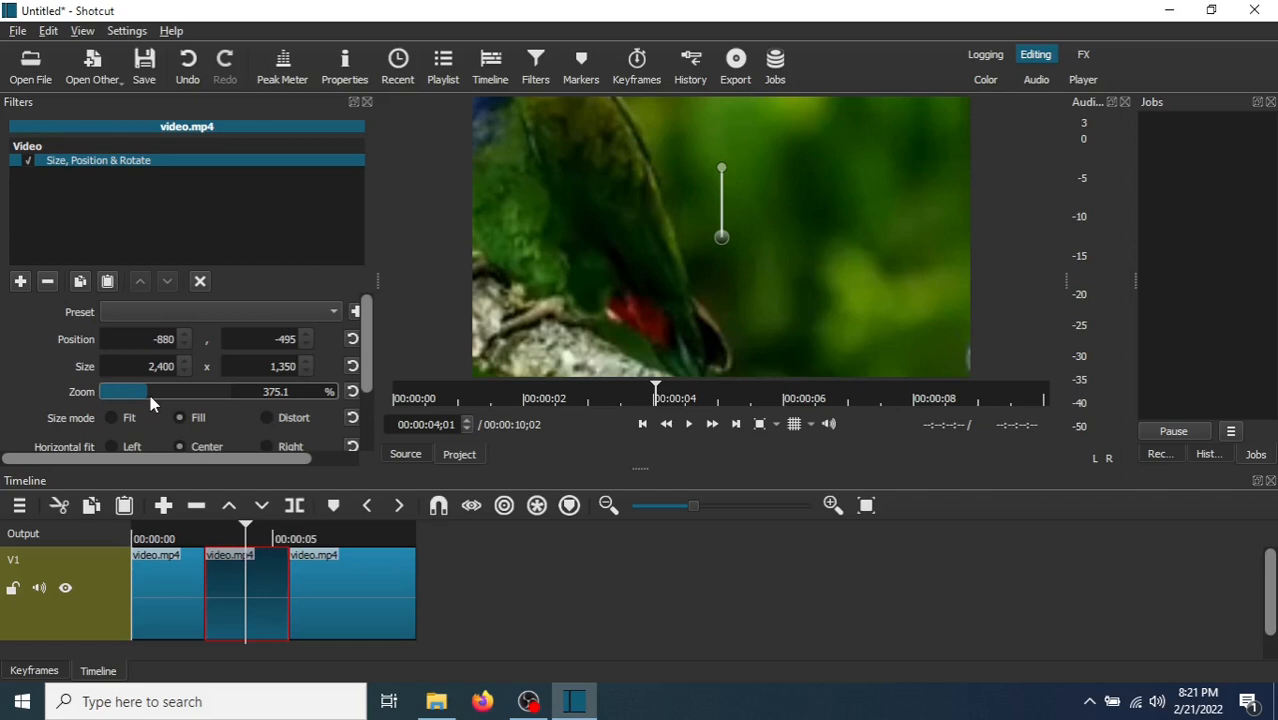
pyautogui.moveTo(708, 284)
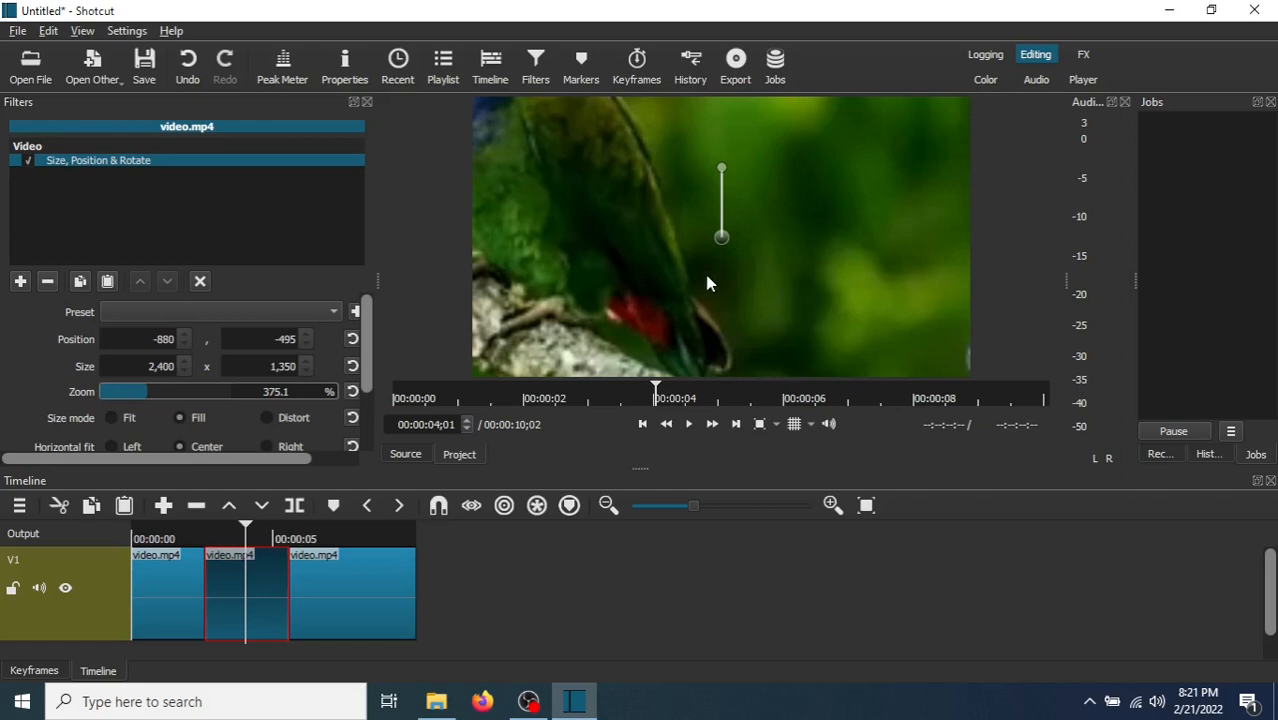
pyautogui.moveTo(596, 224)
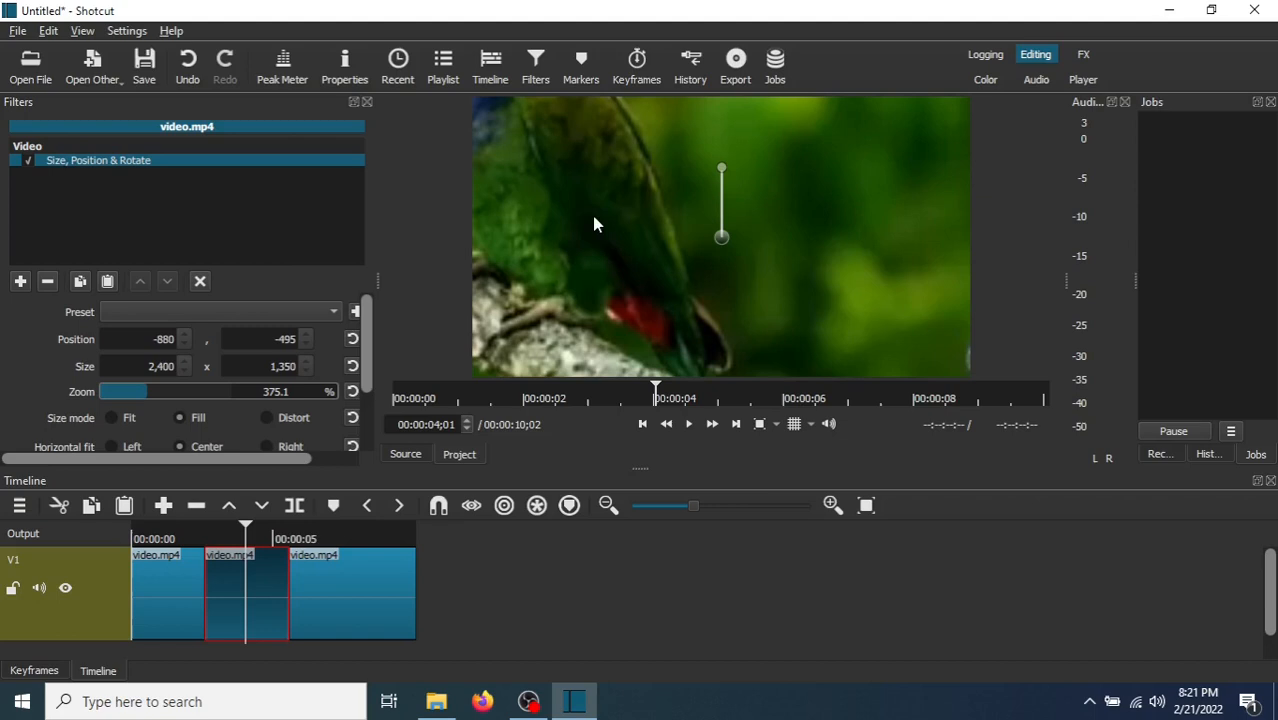
pyautogui.moveTo(548, 176)
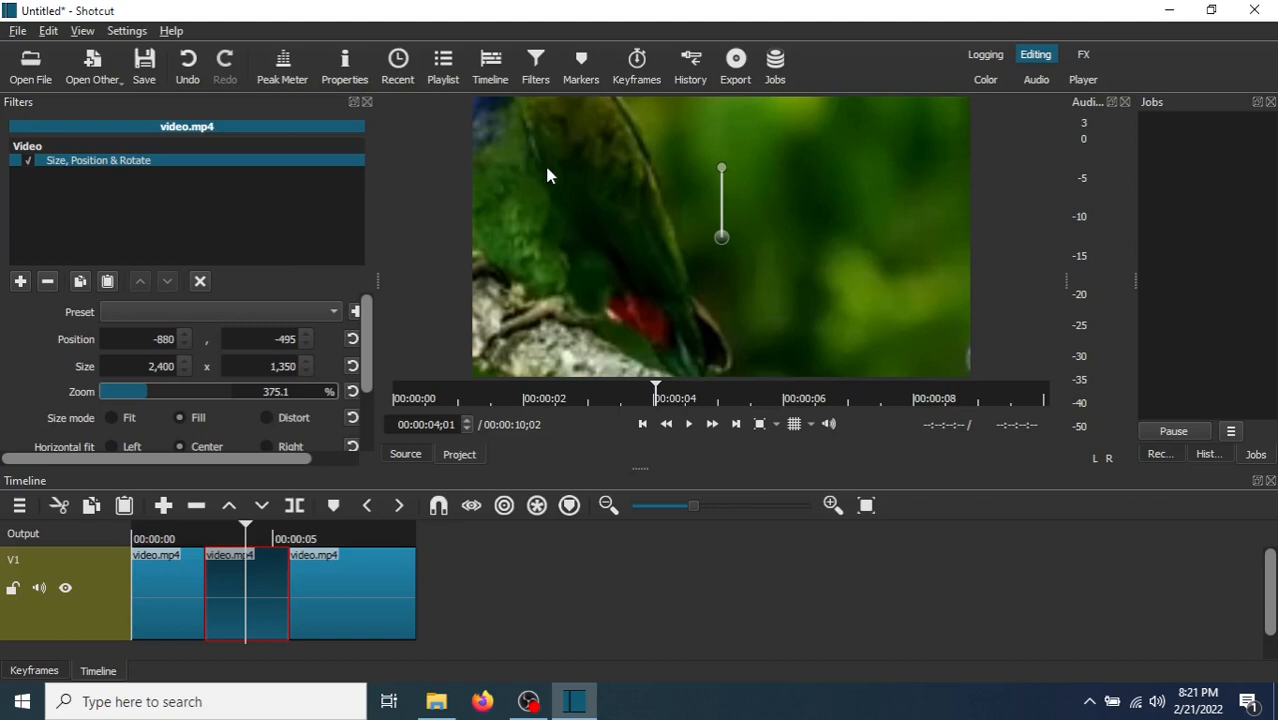
pyautogui.moveTo(370, 368)
pyautogui.write('-500')
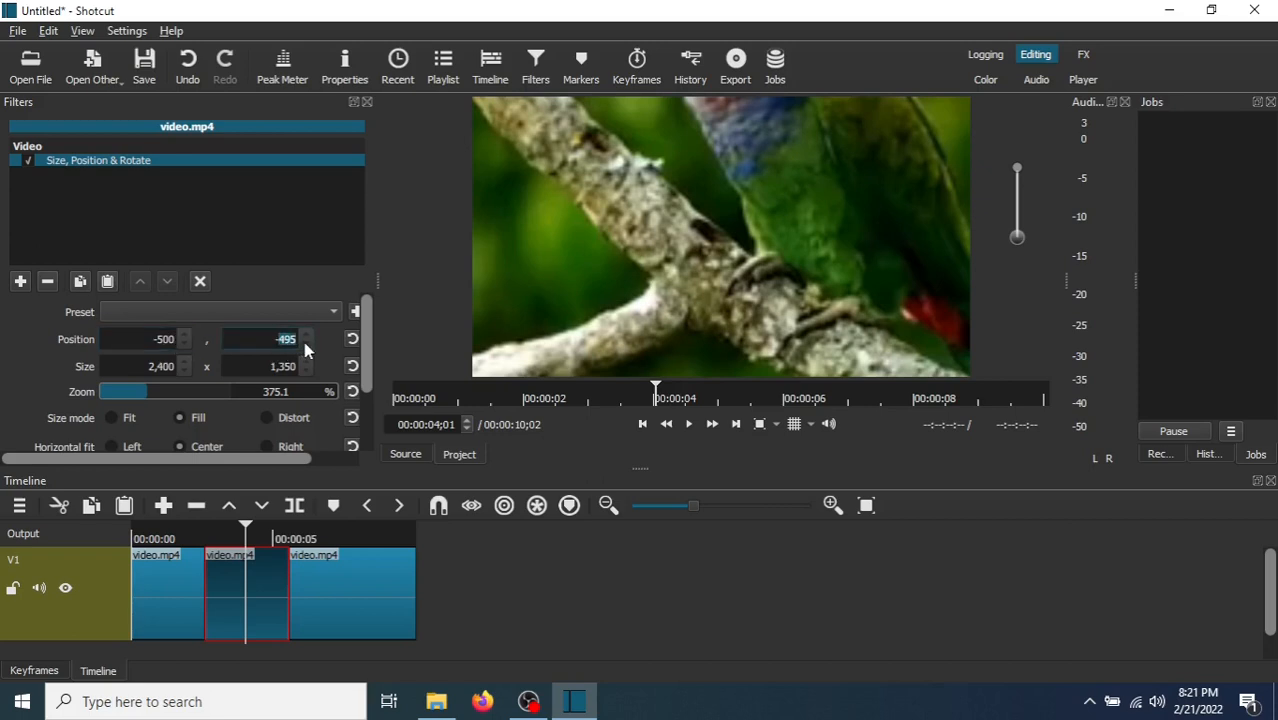
# - Zoom to about 542% and set Position near -900, -450 to frame the parrot's head
pyautogui.write('-200')
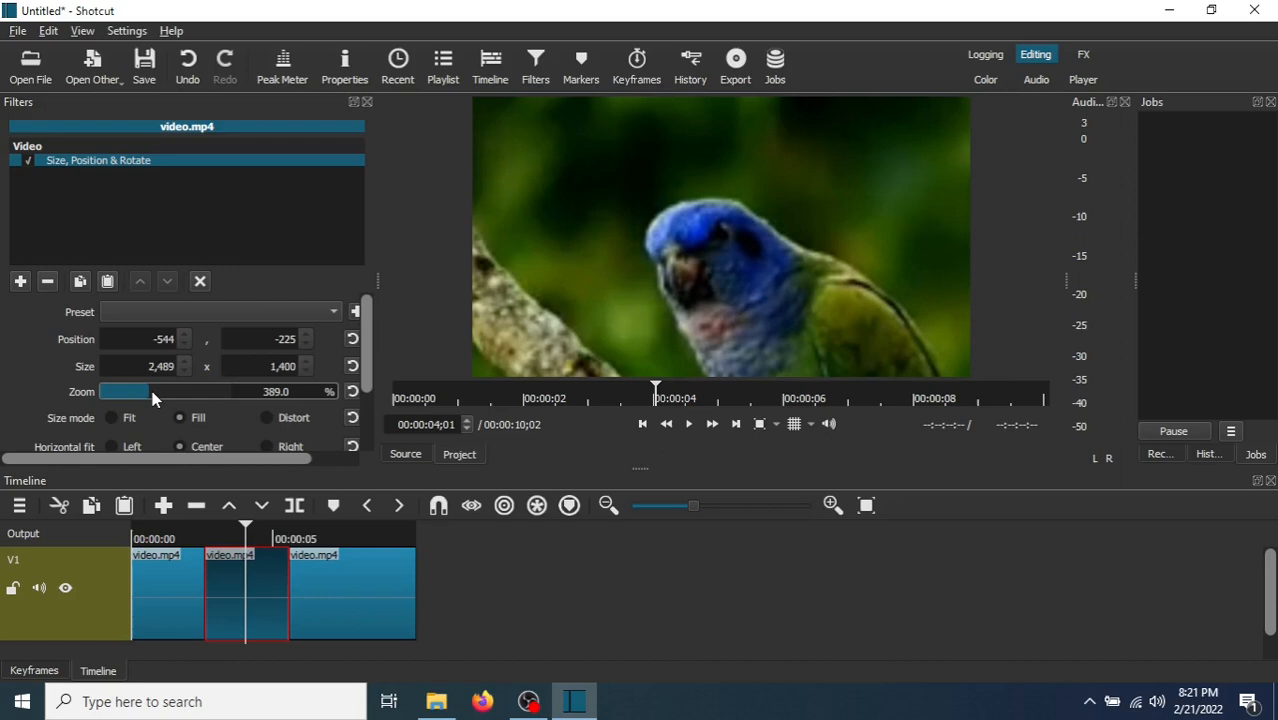
pyautogui.moveTo(152, 390); pyautogui.dragTo(170, 390)
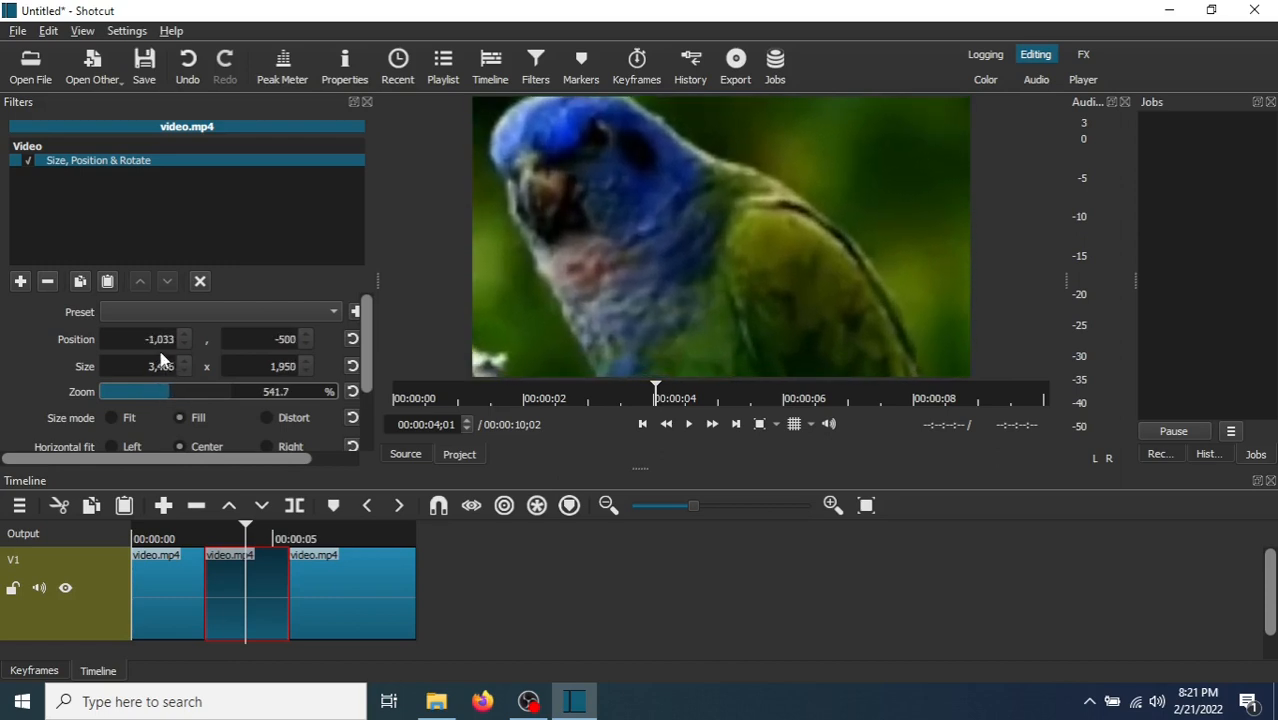
pyautogui.tripleClick(160, 340)
pyautogui.write('-1000')
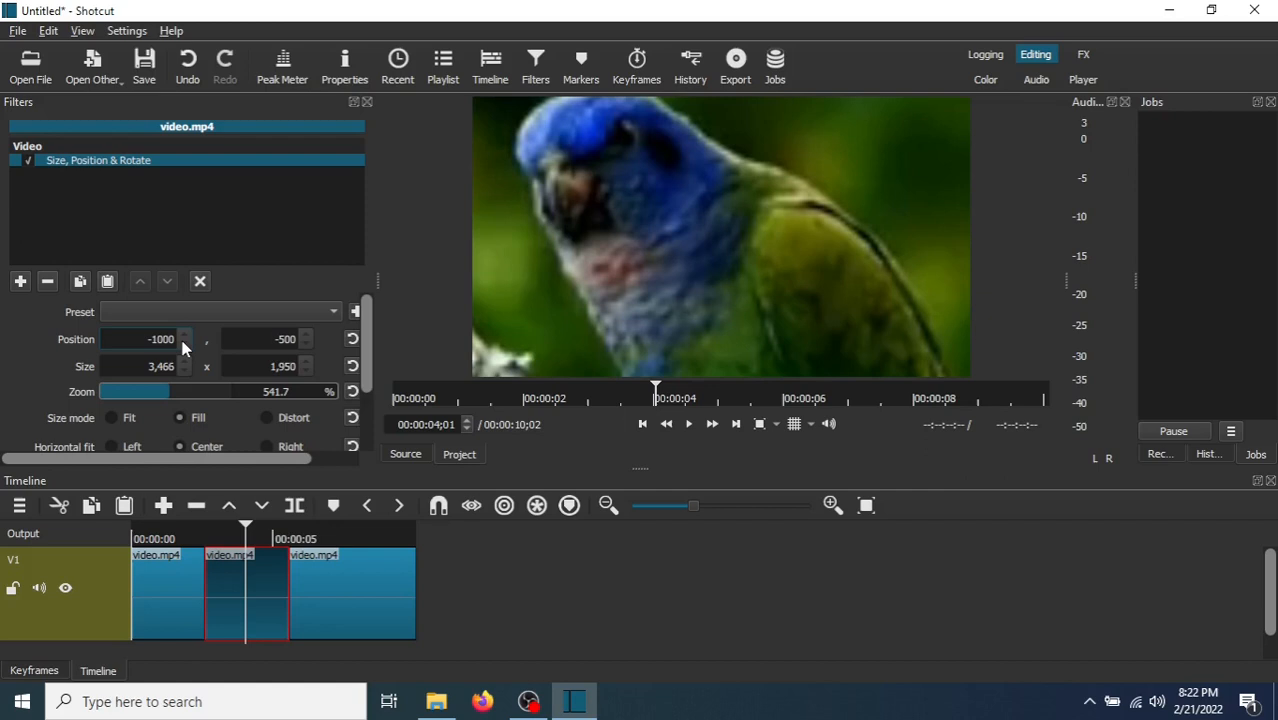
pyautogui.moveTo(158, 340)
pyautogui.write('-900')
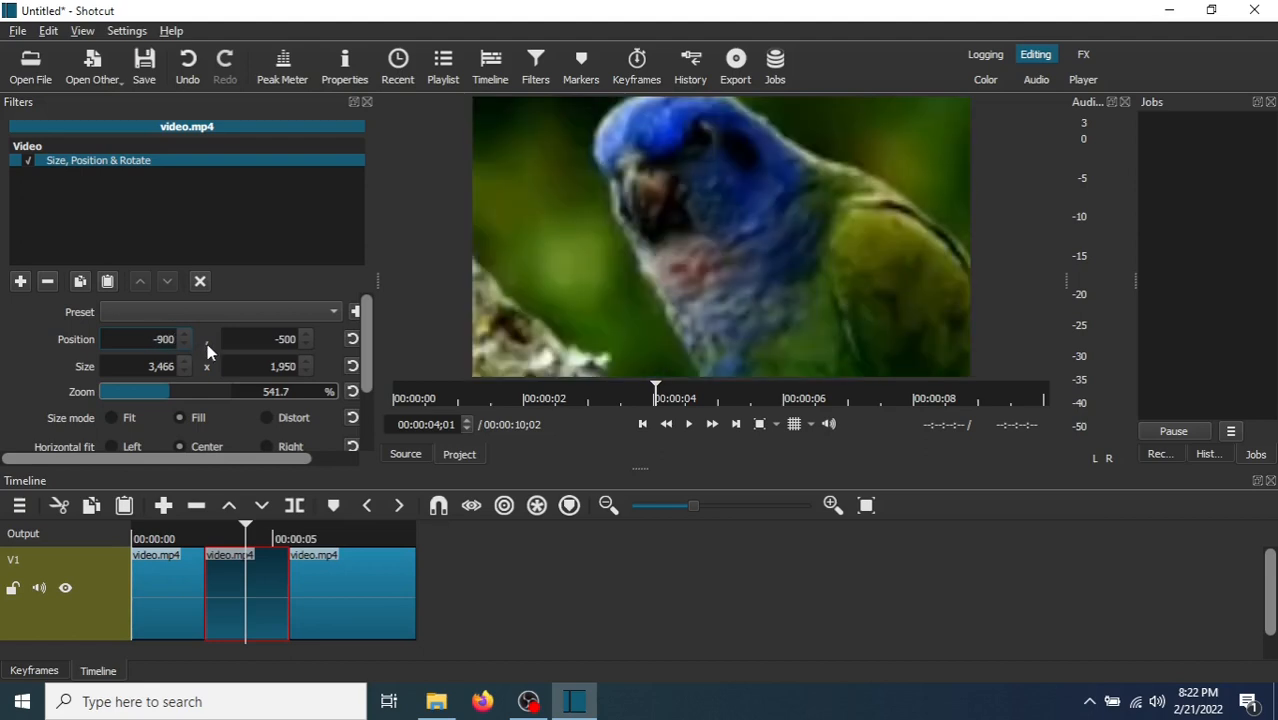
pyautogui.click(270, 340)
pyautogui.write('-450')
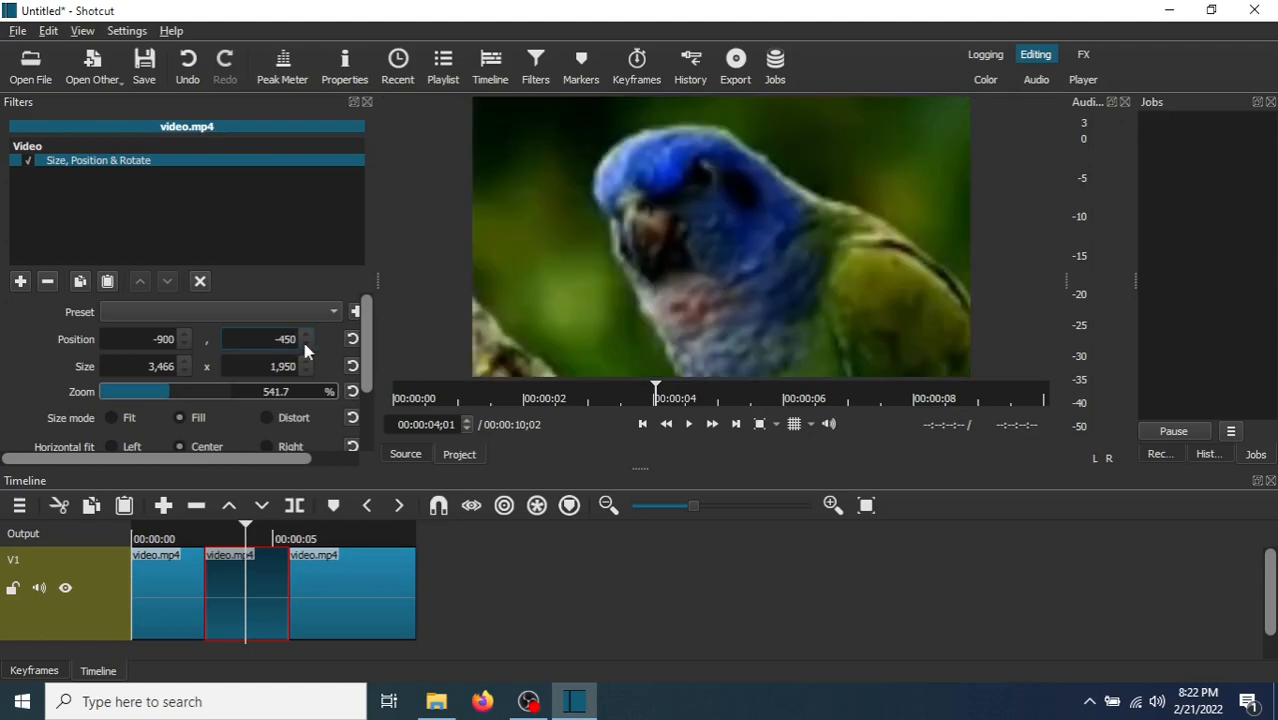
pyautogui.moveTo(618, 604)
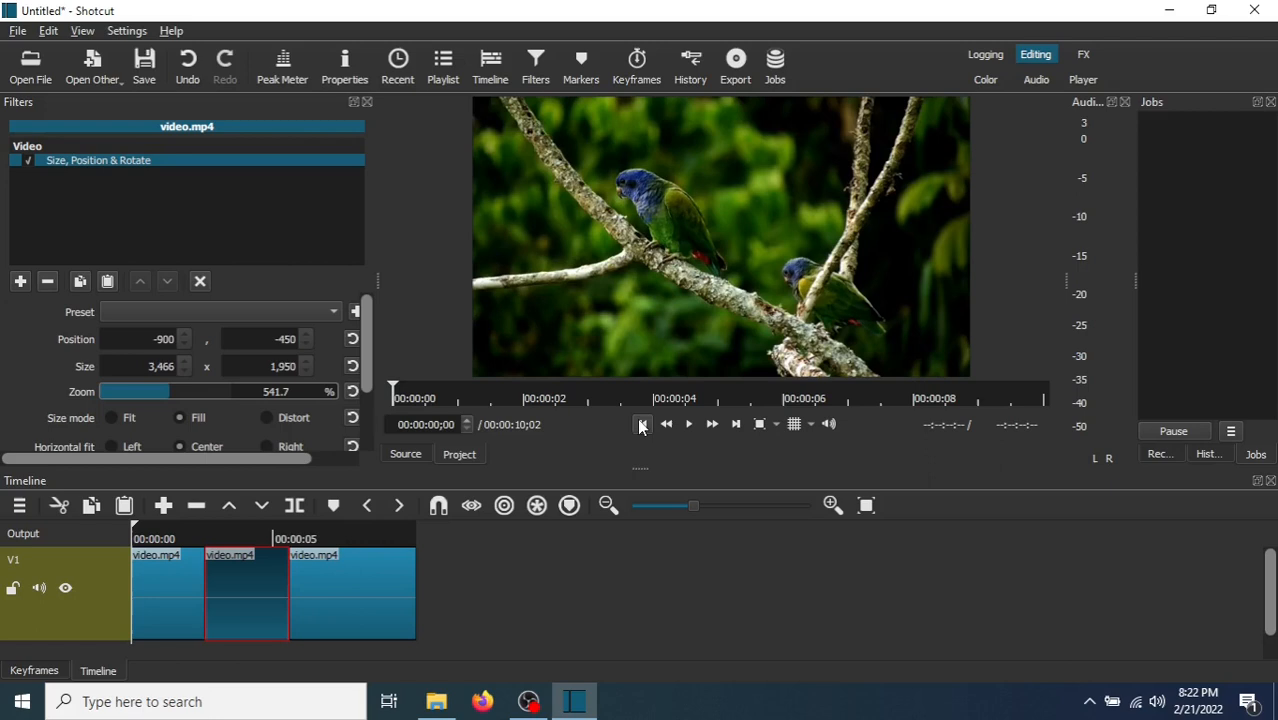
pyautogui.click(688, 424)
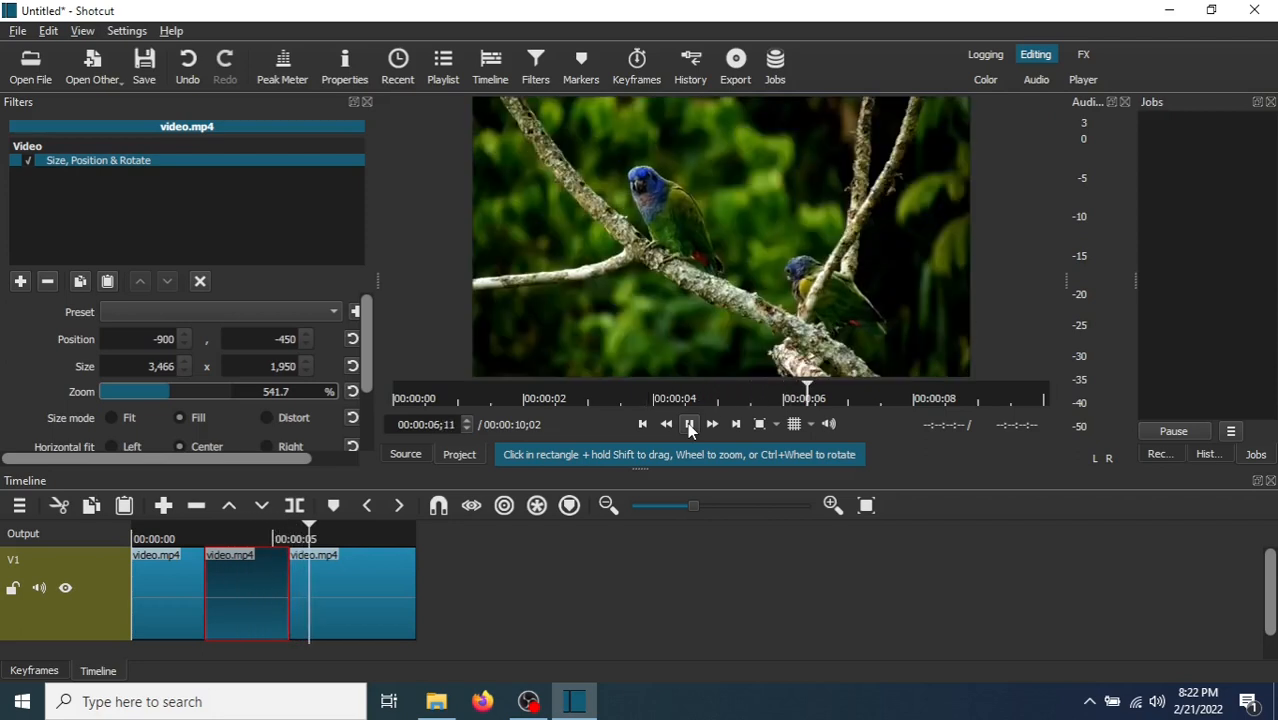
pyautogui.click(688, 424)
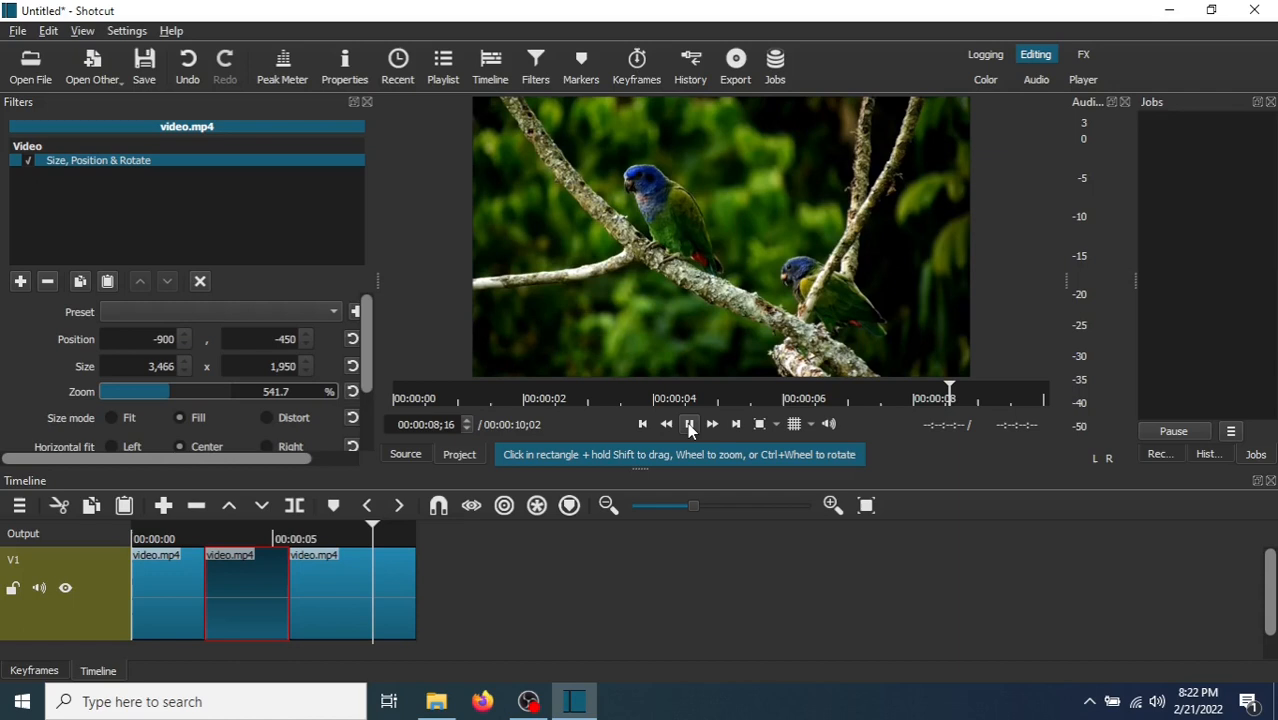
pyautogui.click(688, 424)
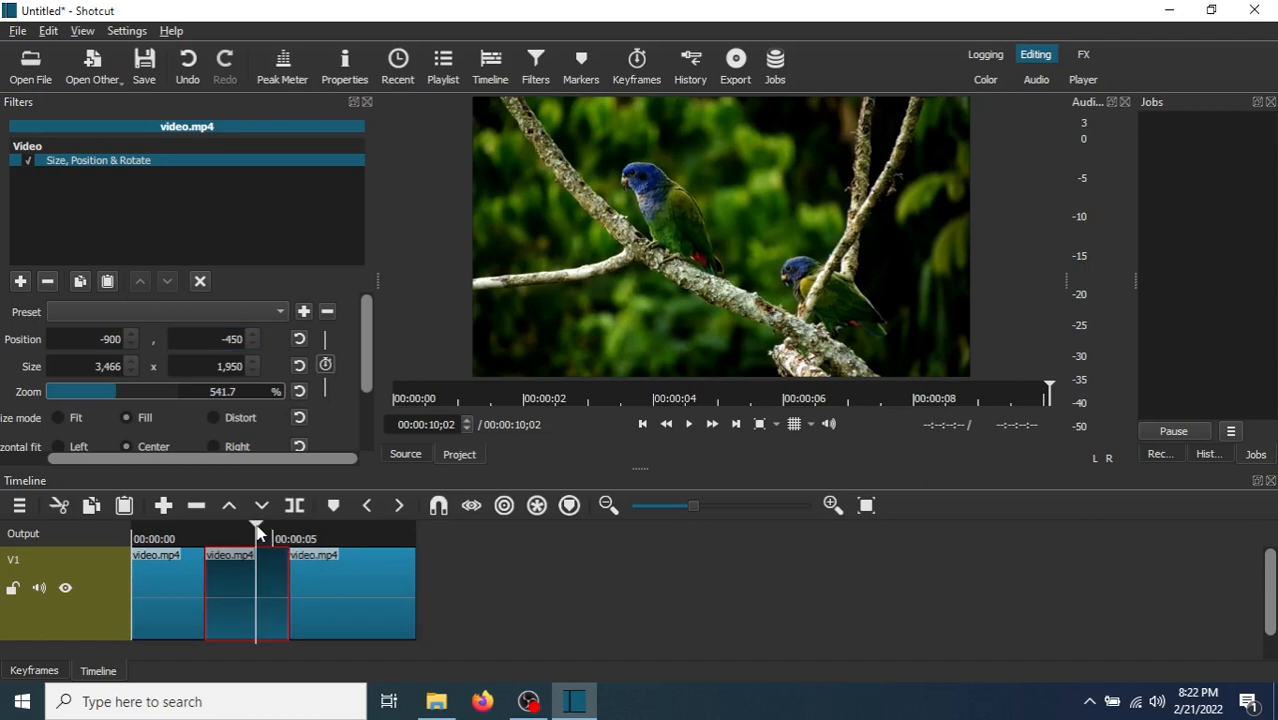
# - Turn on keyframing for the filter's size and position setting on the middle clip
pyautogui.click(678, 400)
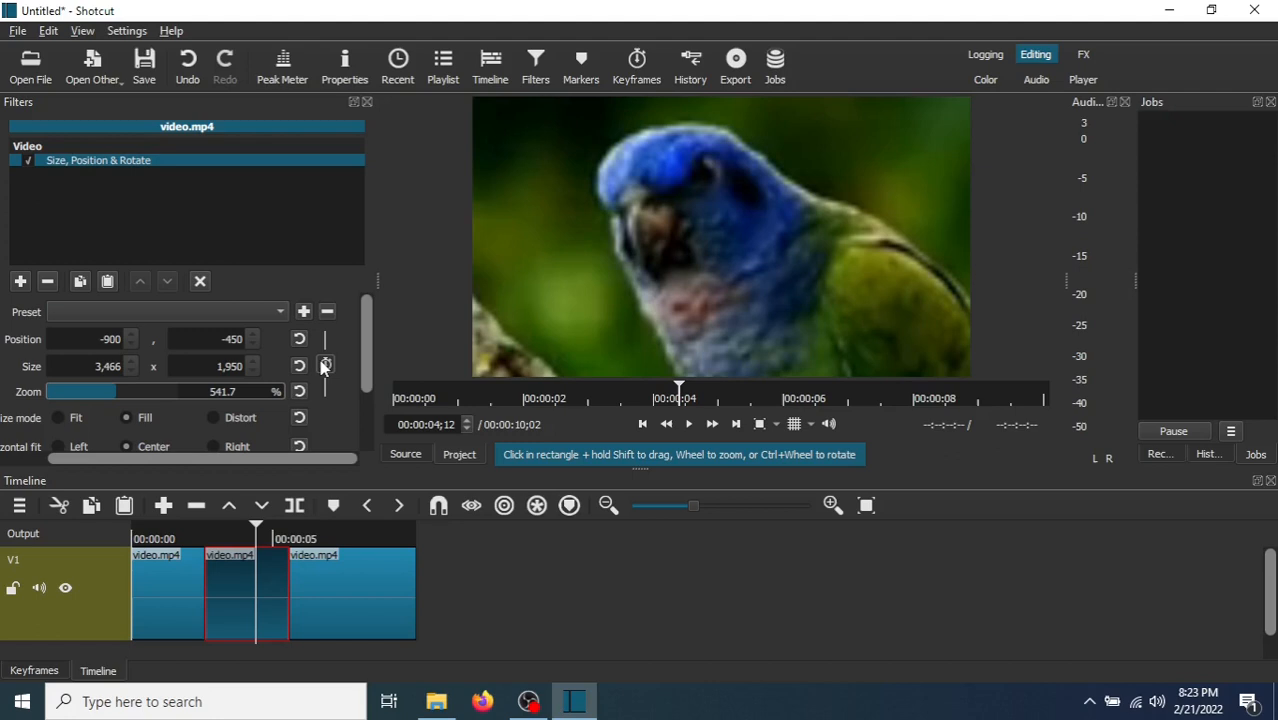
pyautogui.moveTo(324, 364)
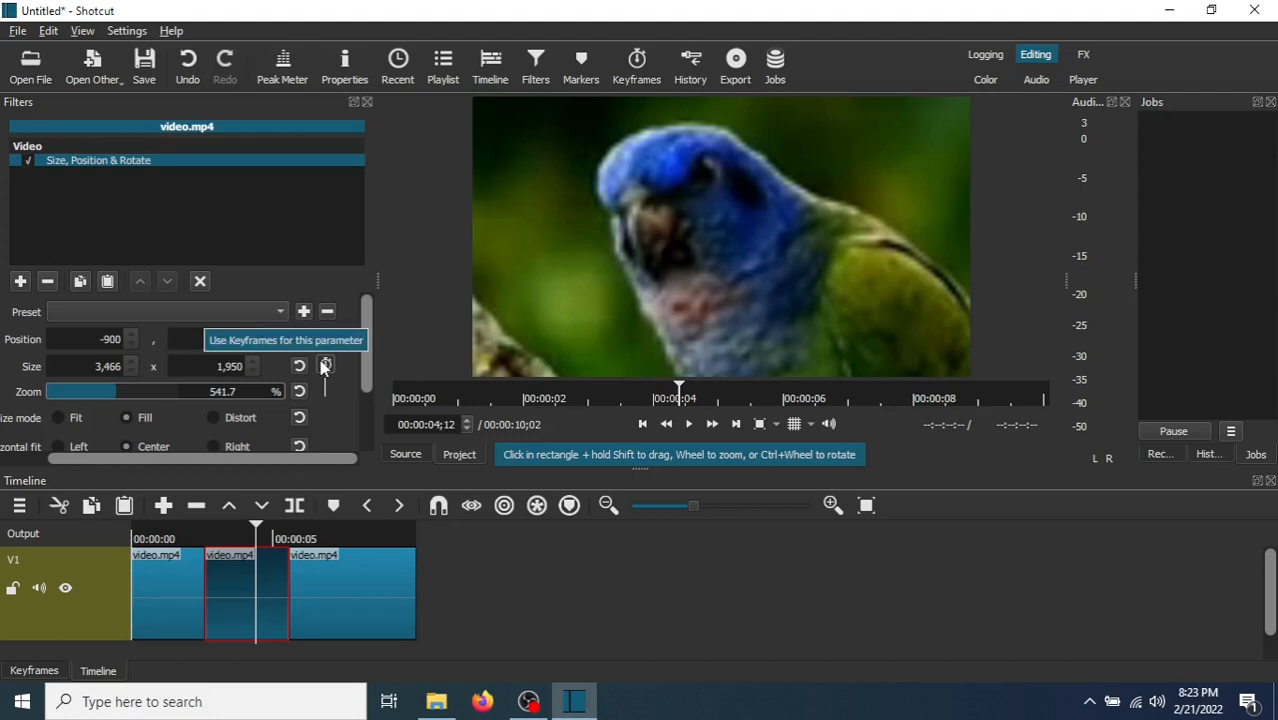
pyautogui.click(324, 366)
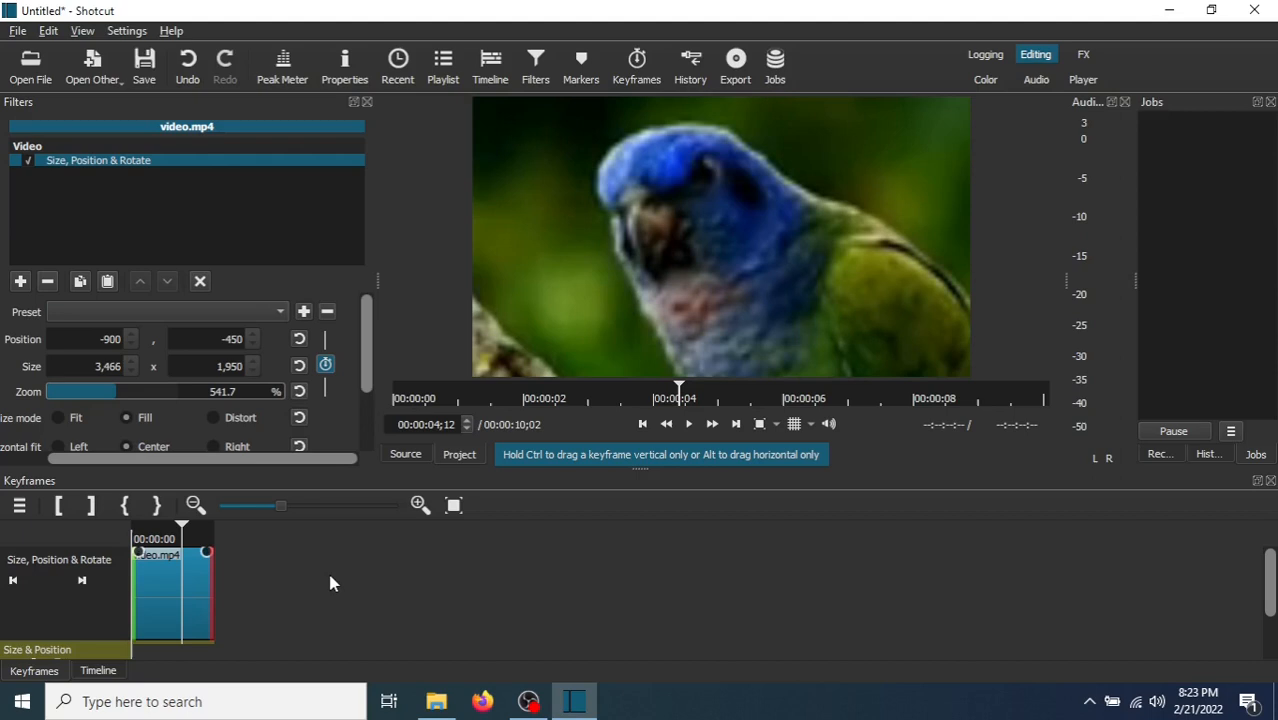
pyautogui.moveTo(98, 670)
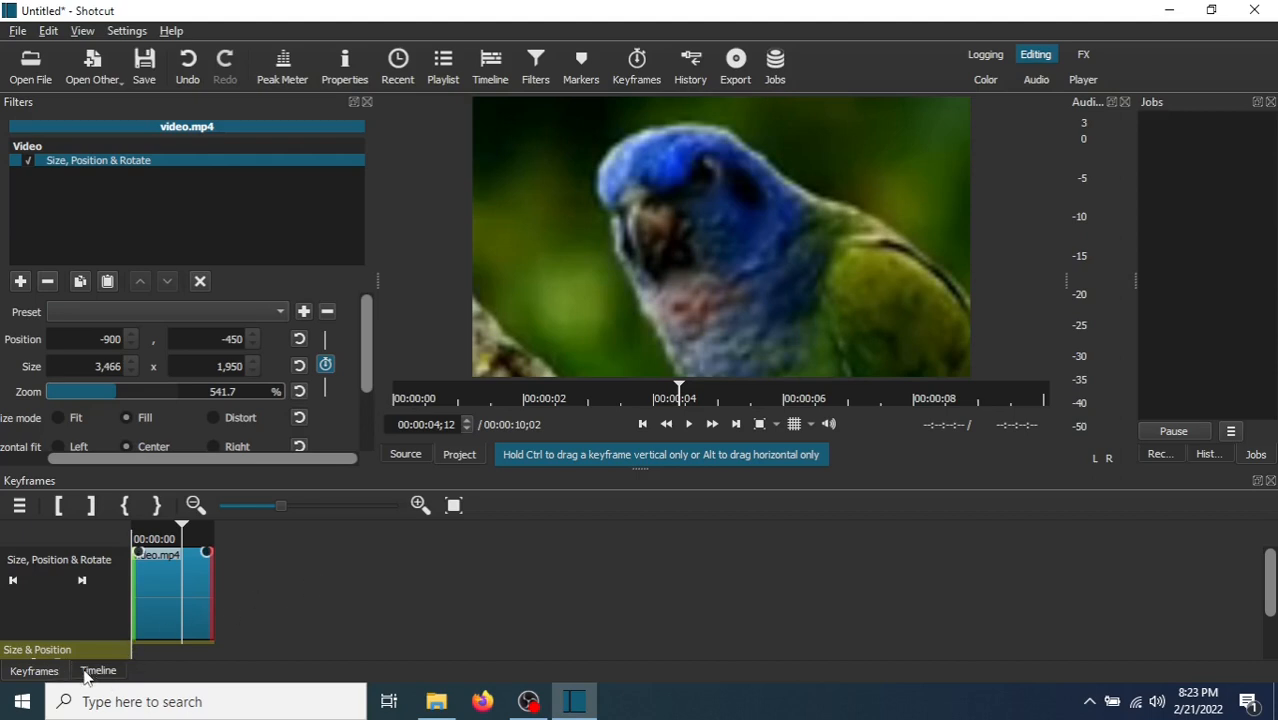
pyautogui.click(98, 670)
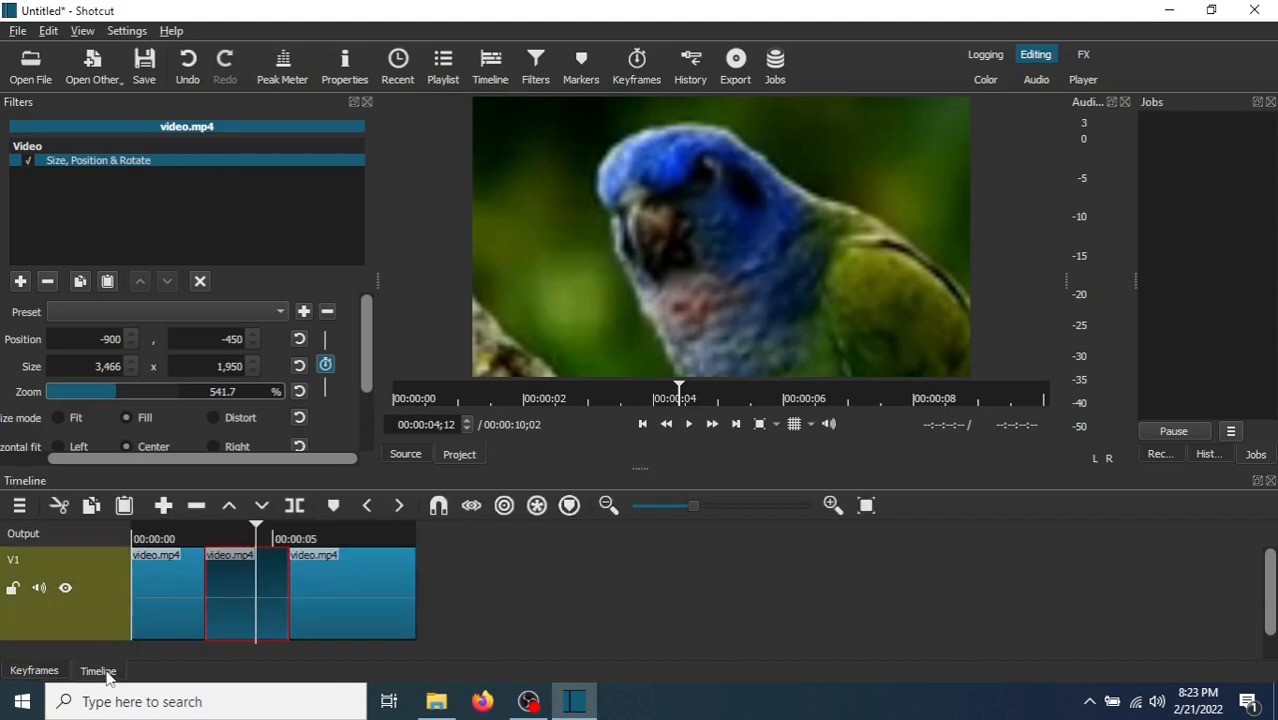
pyautogui.moveTo(244, 564)
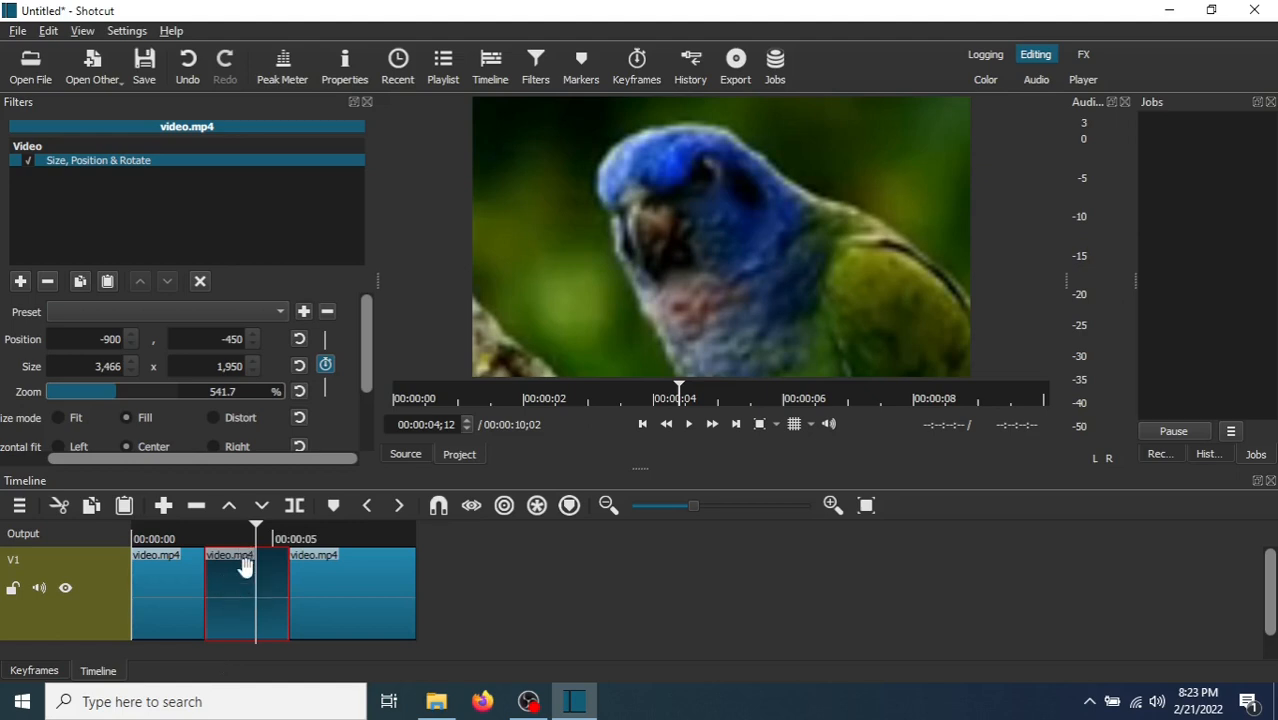
pyautogui.moveTo(252, 576)
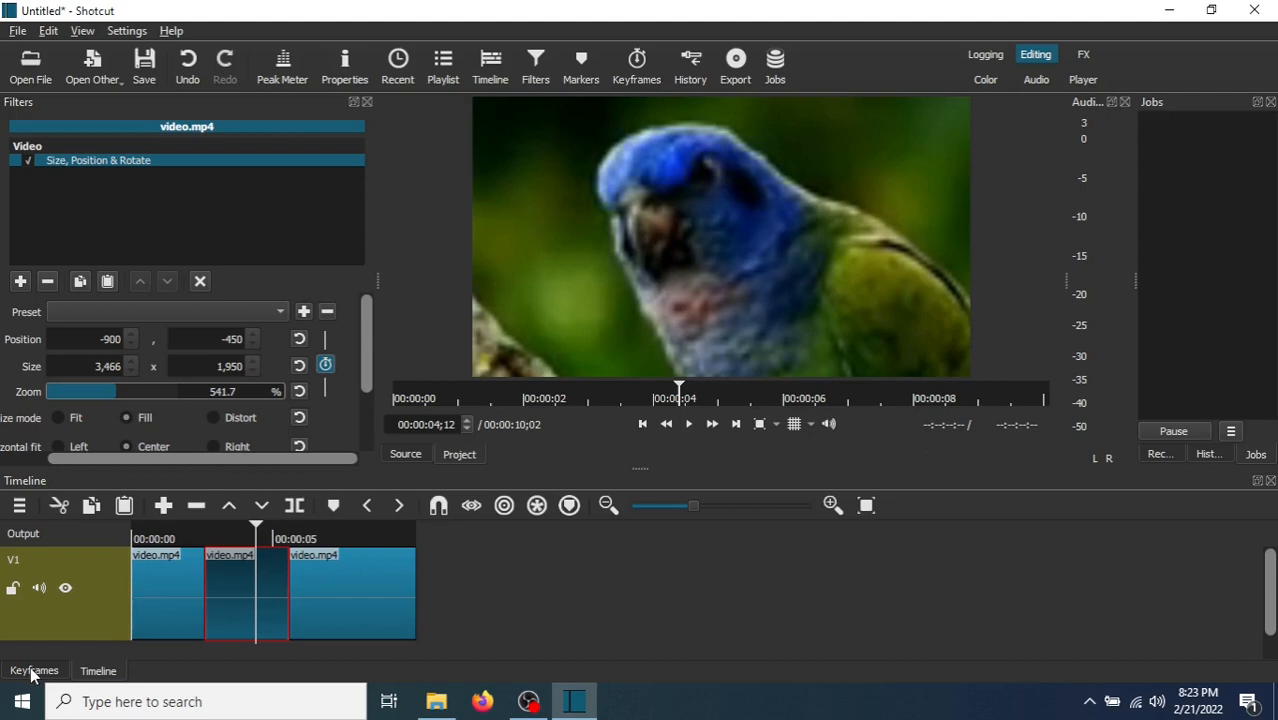
# - Show the middle clip's keyframe track and enlarge it for finer placement
pyautogui.click(34, 668)
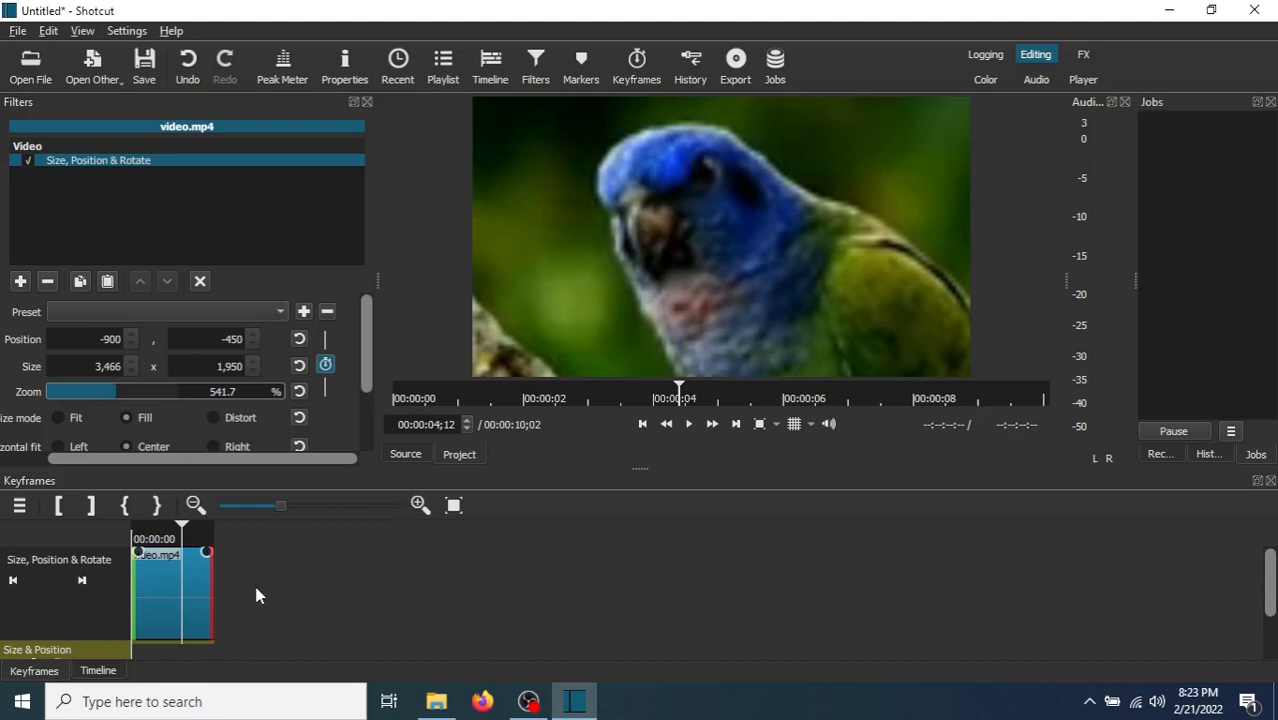
pyautogui.moveTo(420, 568)
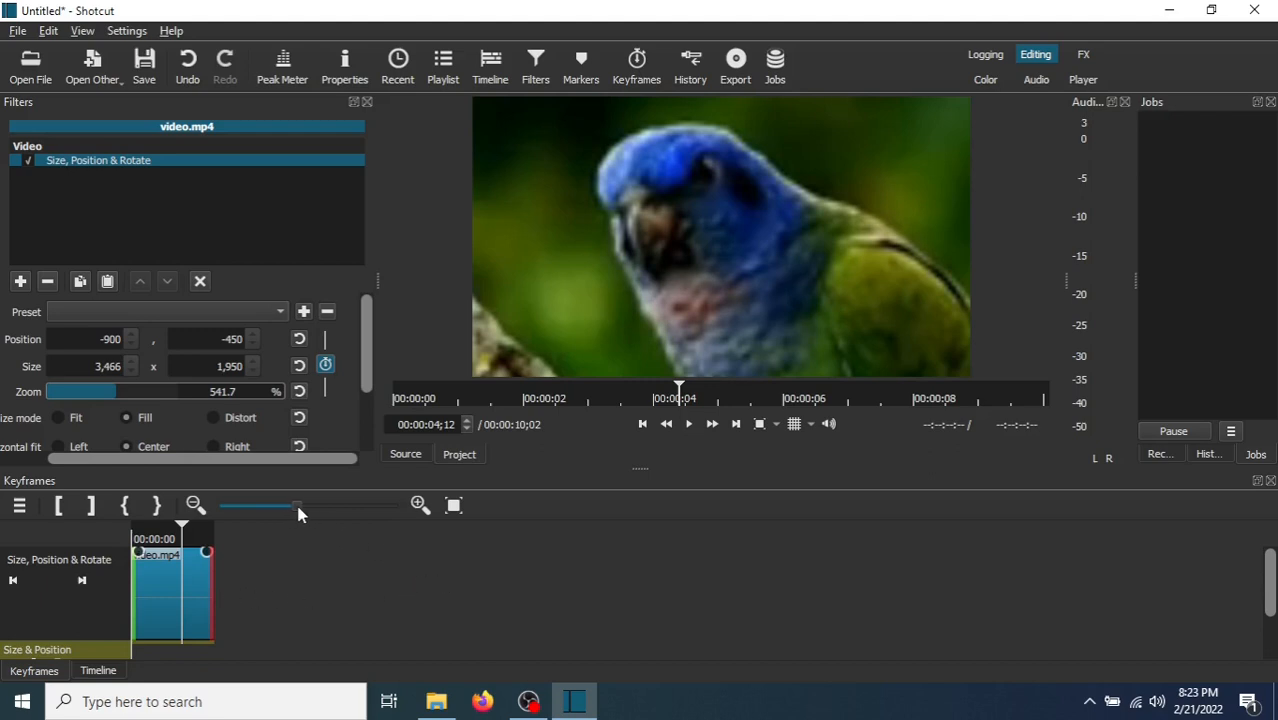
pyautogui.moveTo(298, 508); pyautogui.dragTo(350, 508)
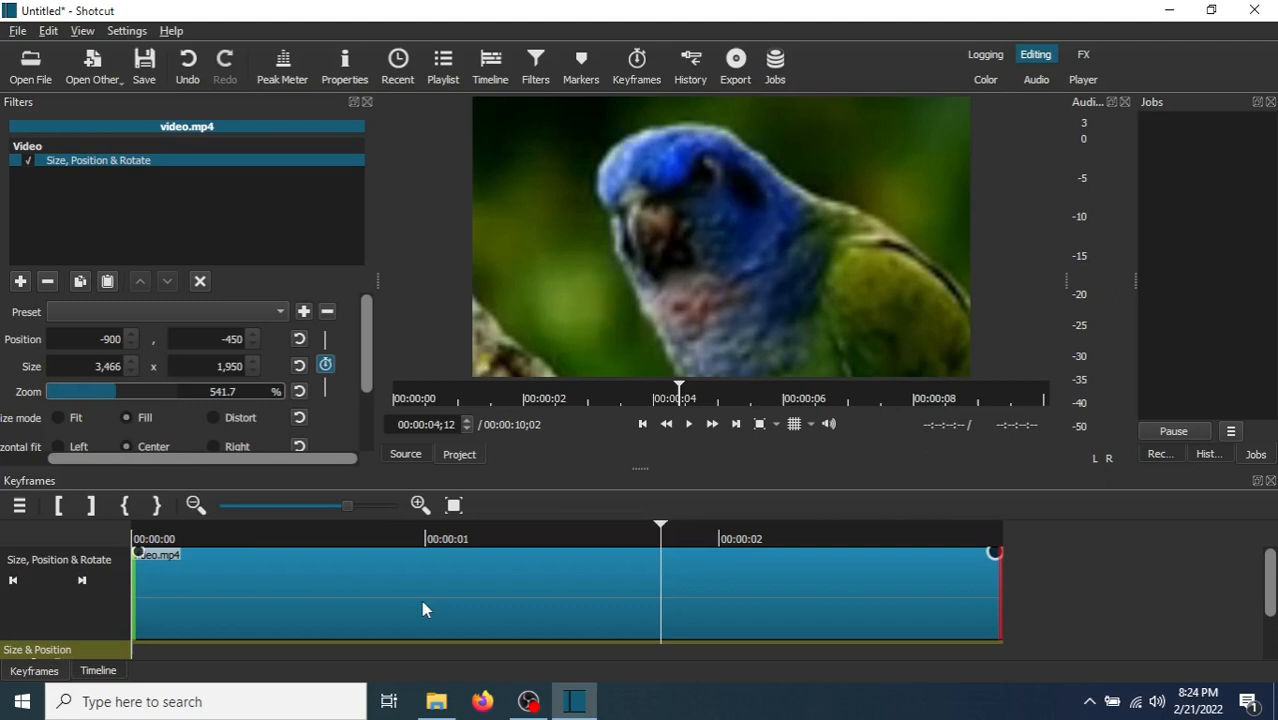
pyautogui.moveTo(144, 560)
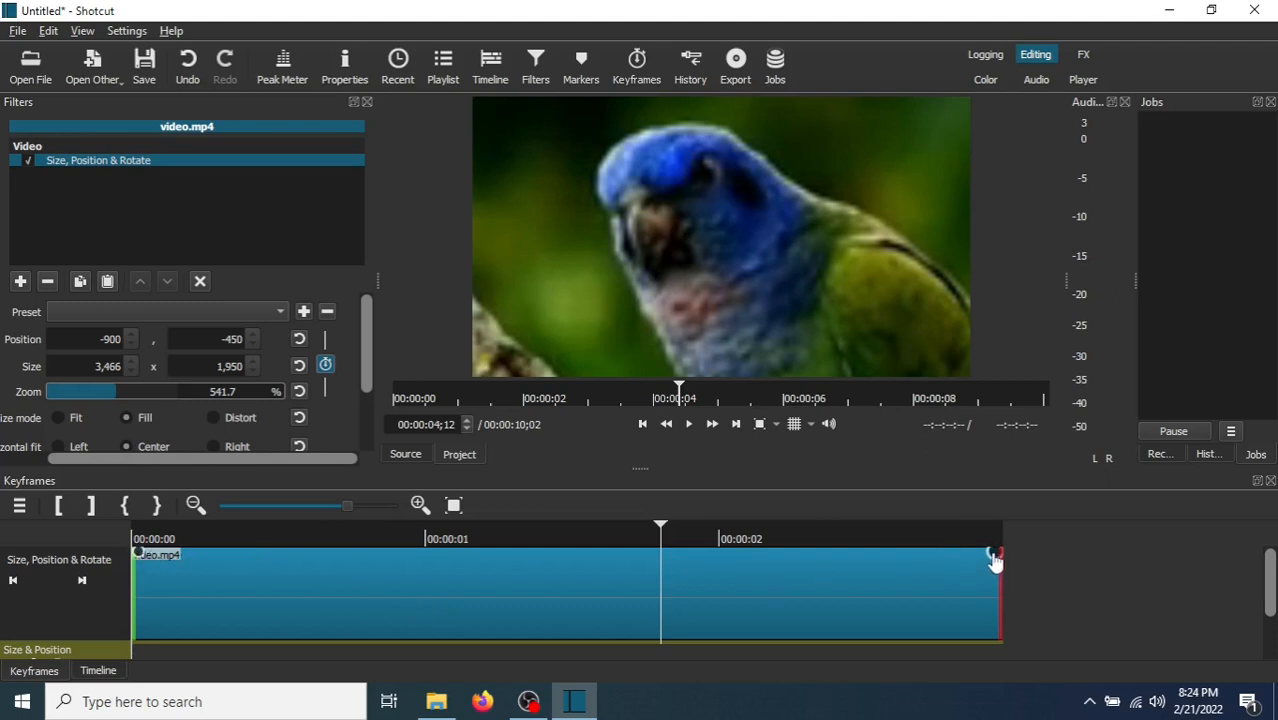
pyautogui.moveTo(206, 564)
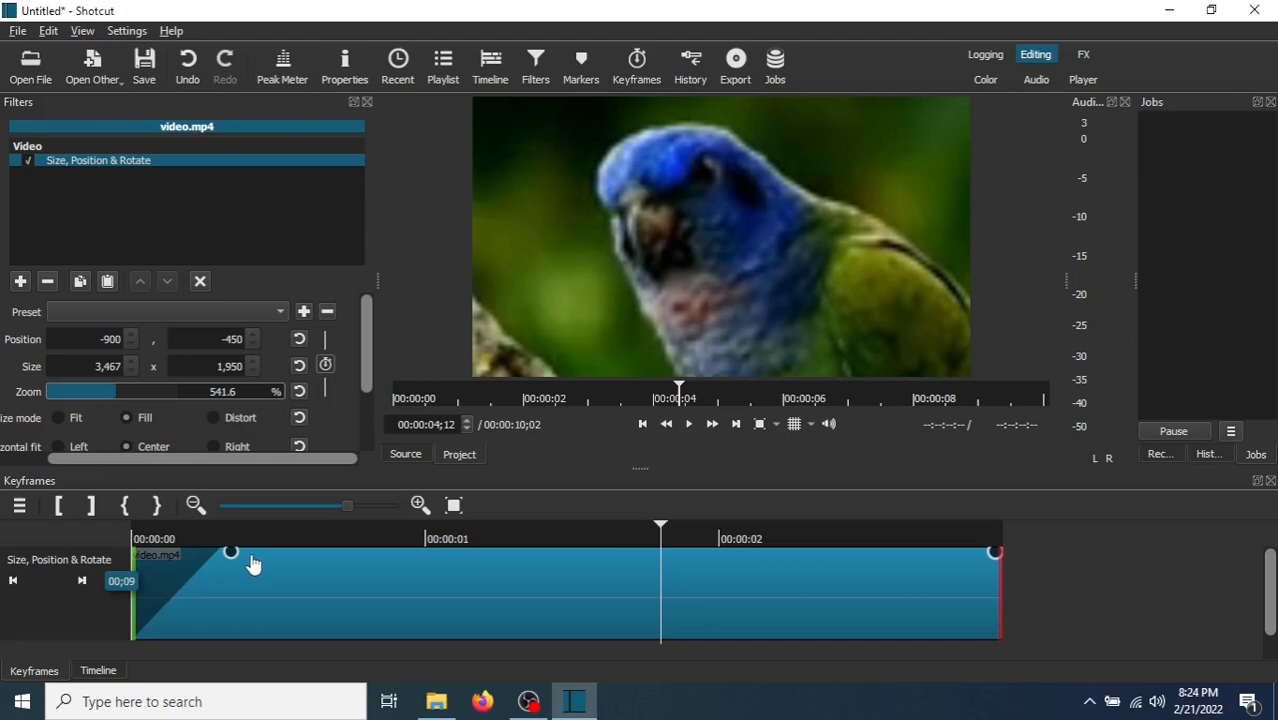
# - Drag the opening and closing keyframes inward to create zoom-in and zoom-out ramps
pyautogui.moveTo(230, 552); pyautogui.dragTo(280, 552)
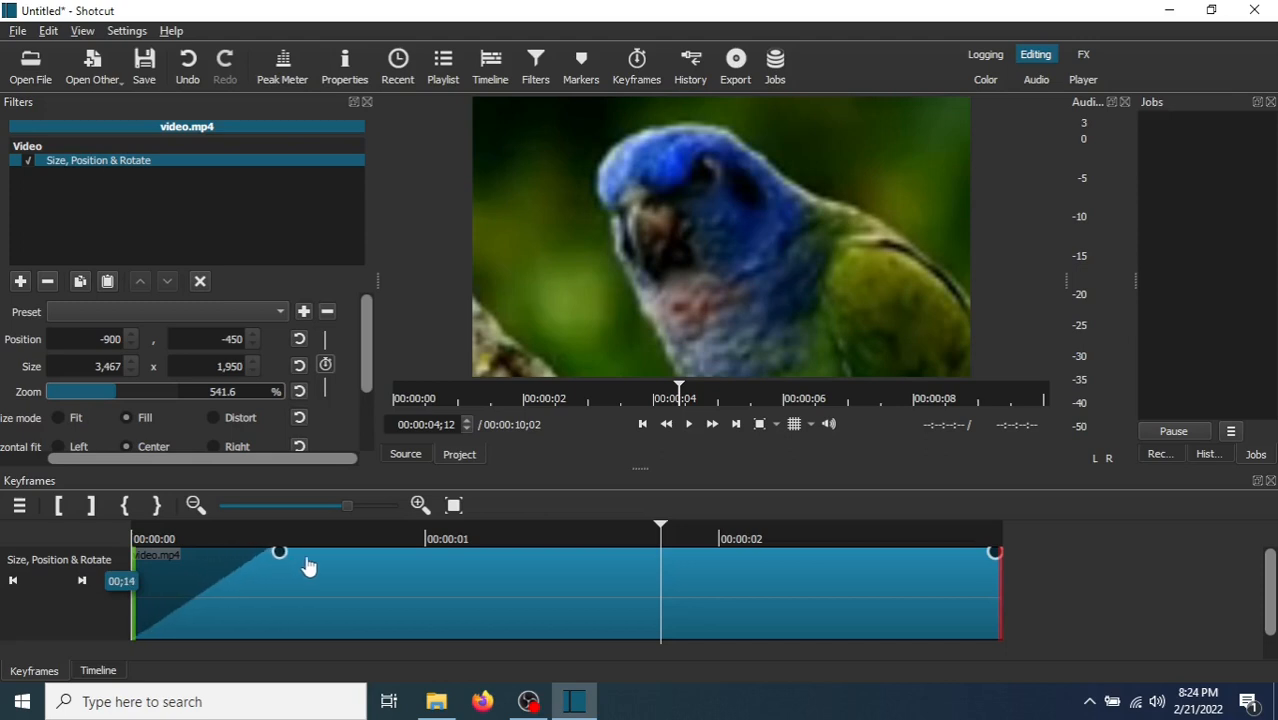
pyautogui.moveTo(280, 552); pyautogui.dragTo(334, 552)
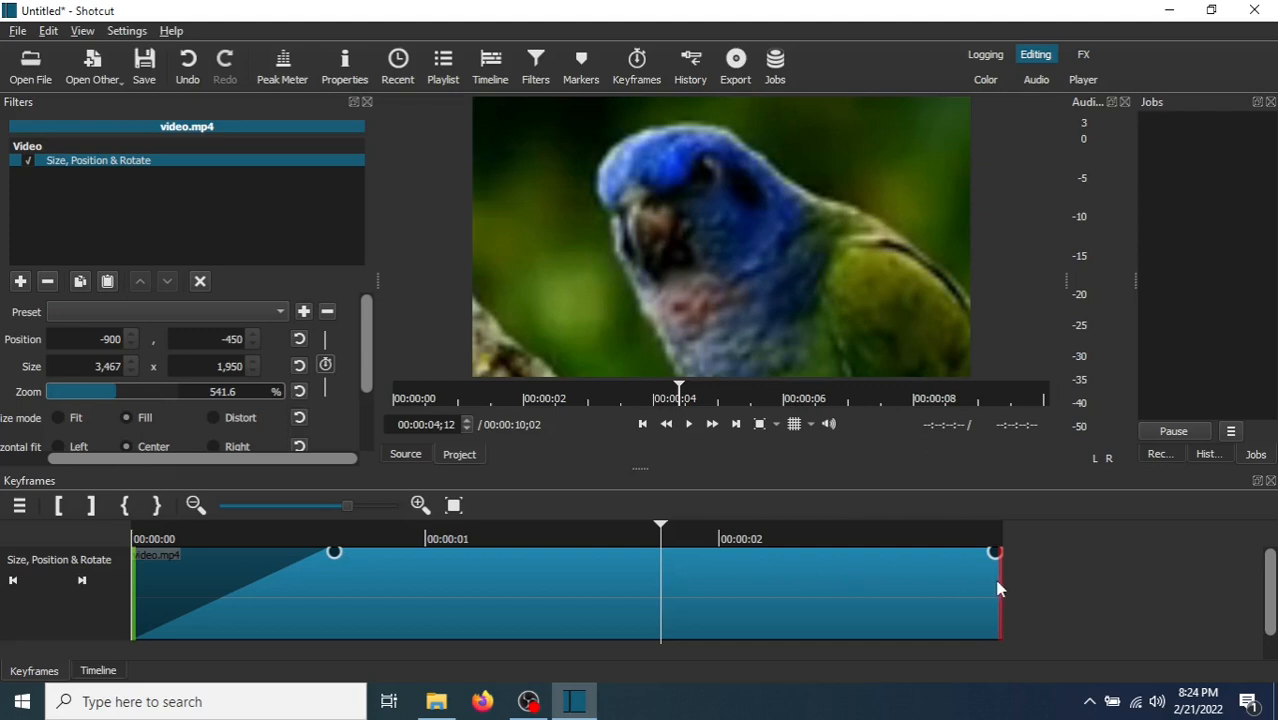
pyautogui.moveTo(992, 552); pyautogui.dragTo(844, 552)
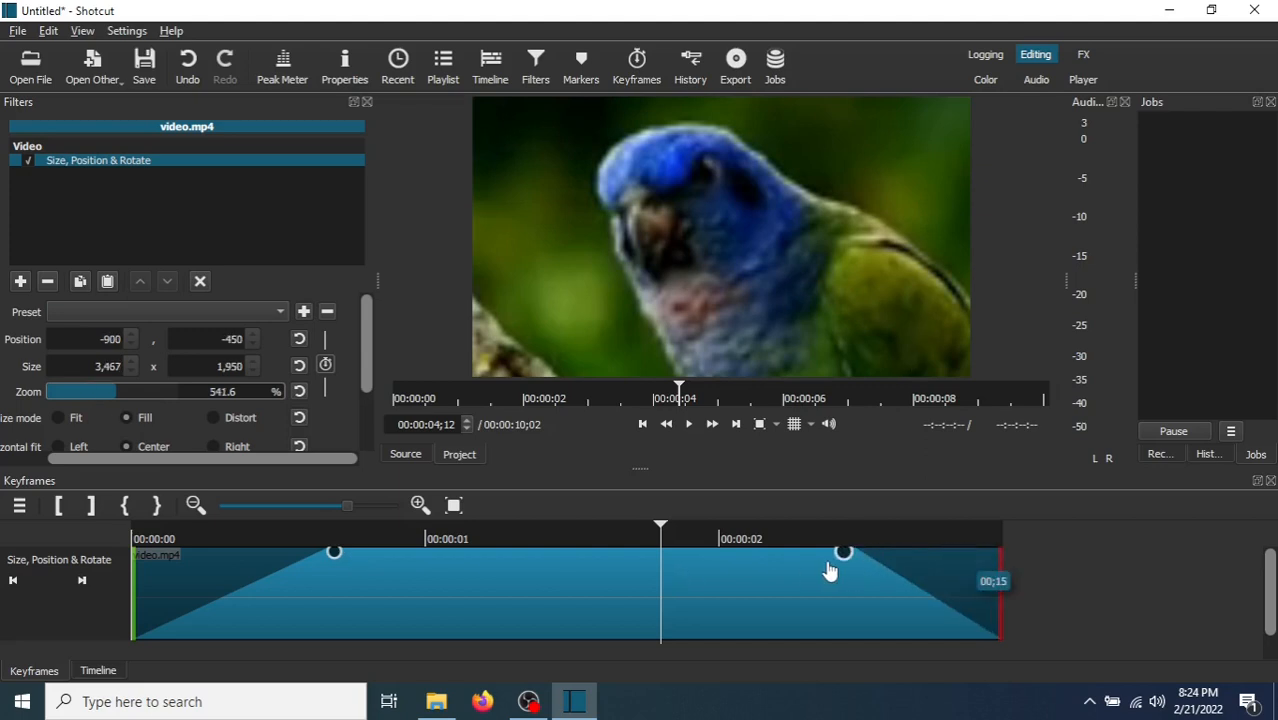
pyautogui.moveTo(844, 552); pyautogui.dragTo(800, 552)
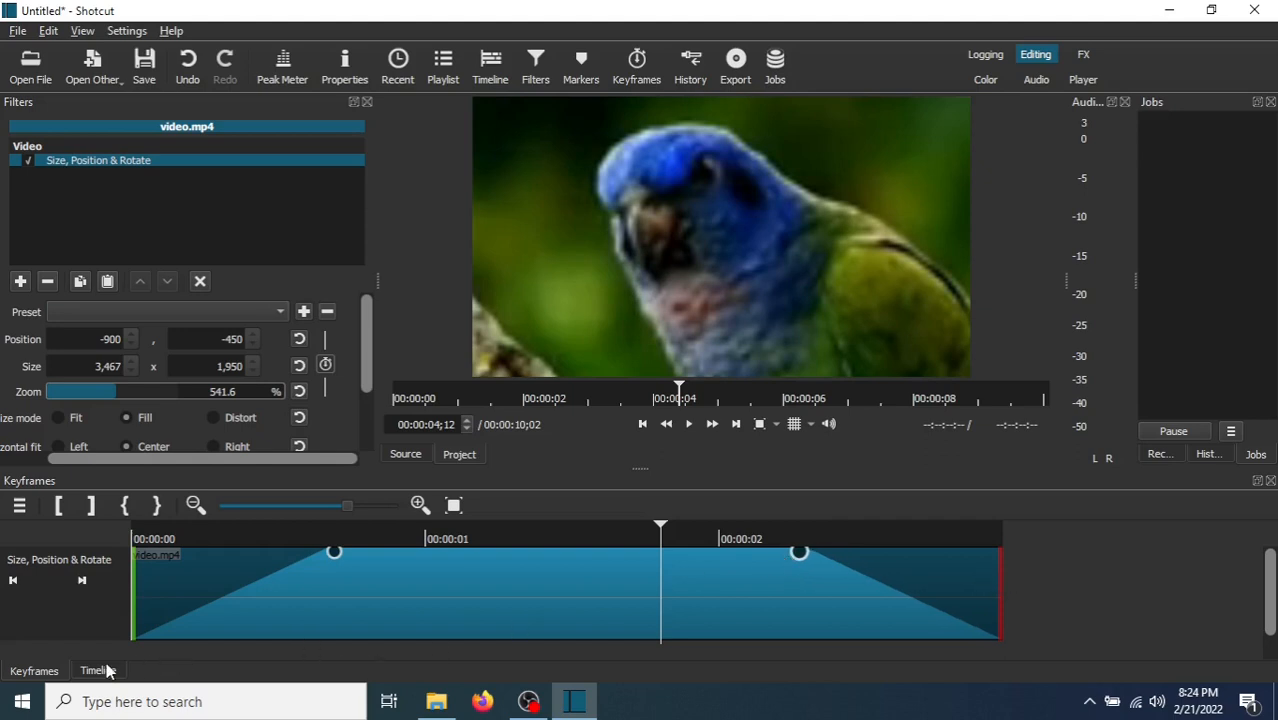
# - Return to the timeline and play the keyframed video from its first frame to the end
pyautogui.click(98, 670)
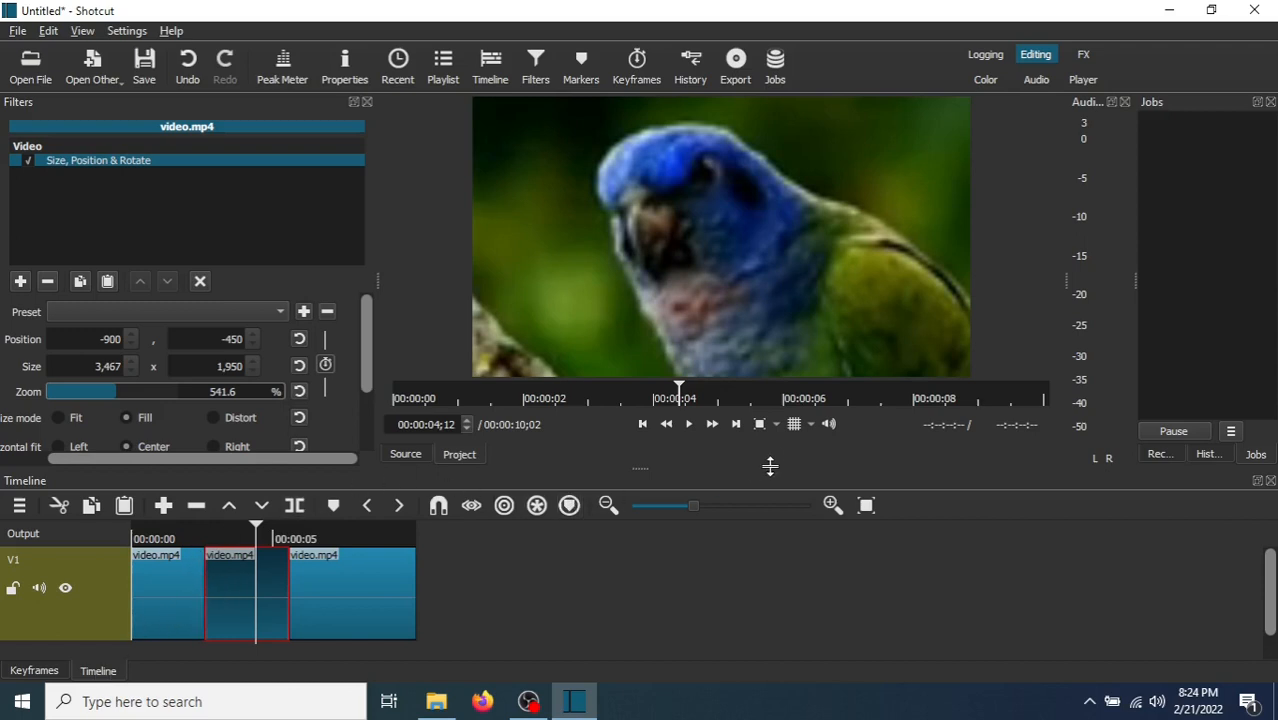
pyautogui.click(642, 424)
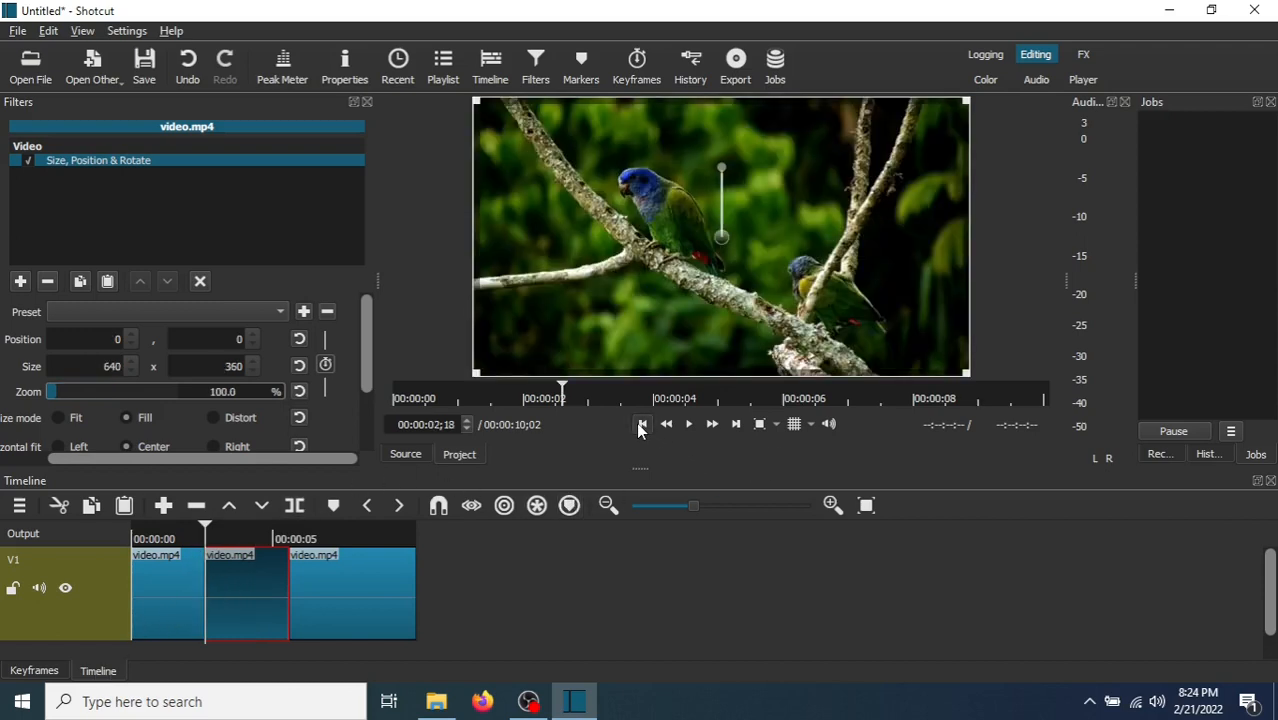
pyautogui.click(642, 424)
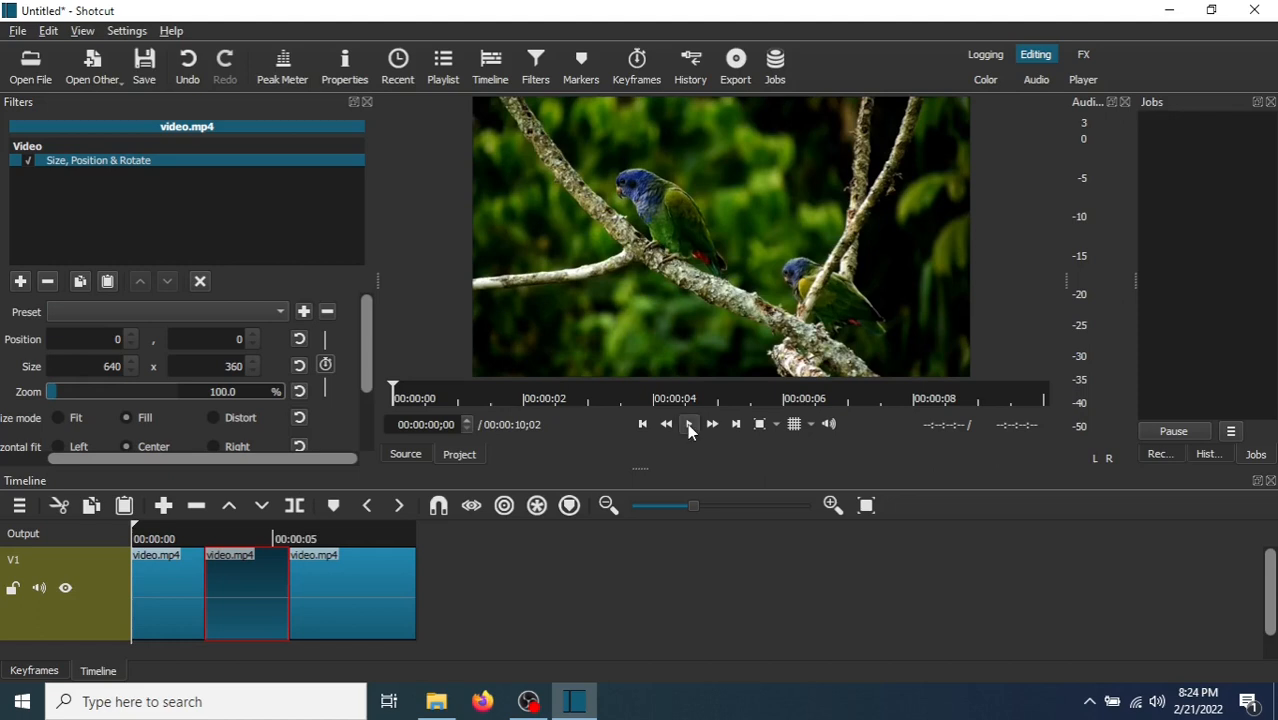
pyautogui.click(688, 424)
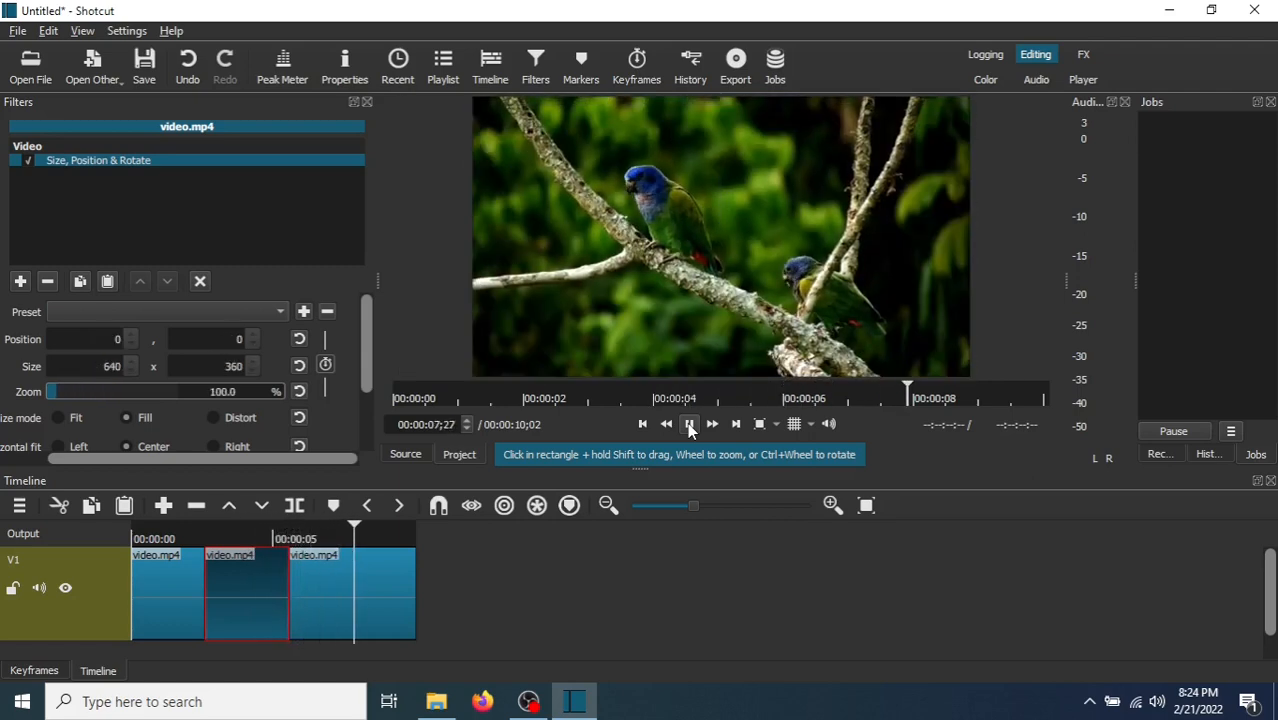
pyautogui.click(688, 424)
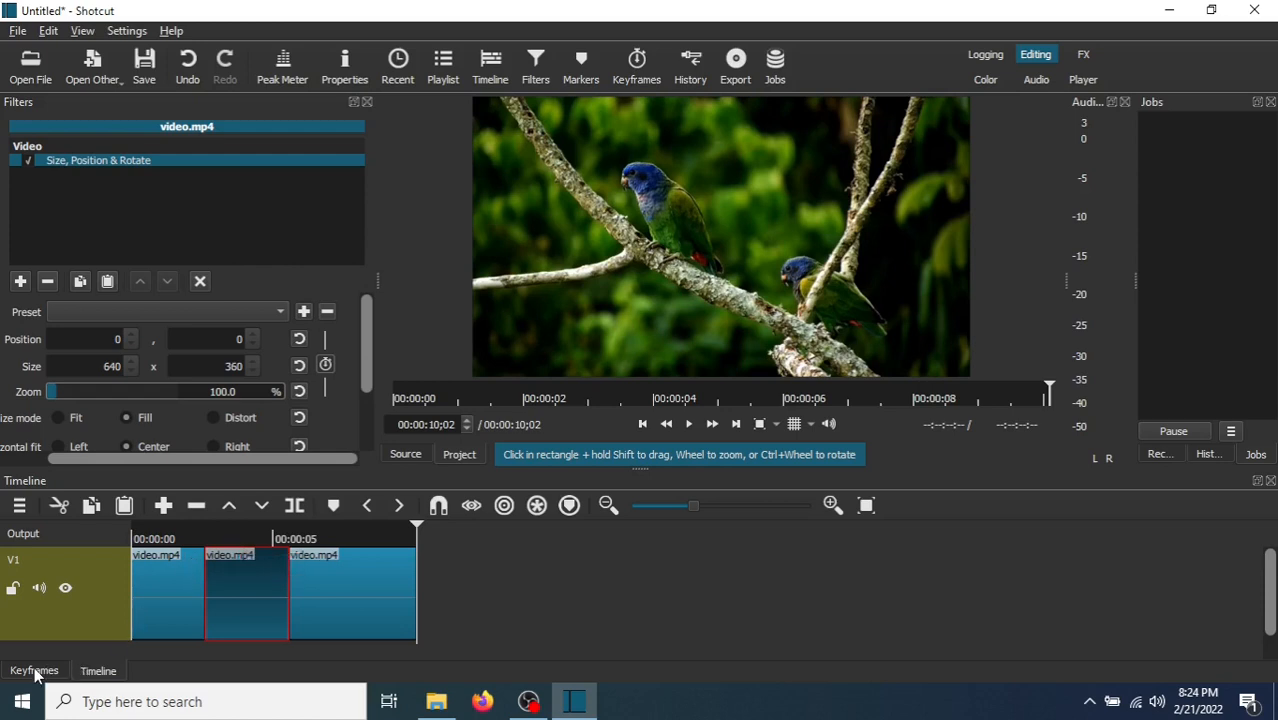
# - Move the zoom-out keyframe earlier so the zoom peaks around one second
pyautogui.click(34, 670)
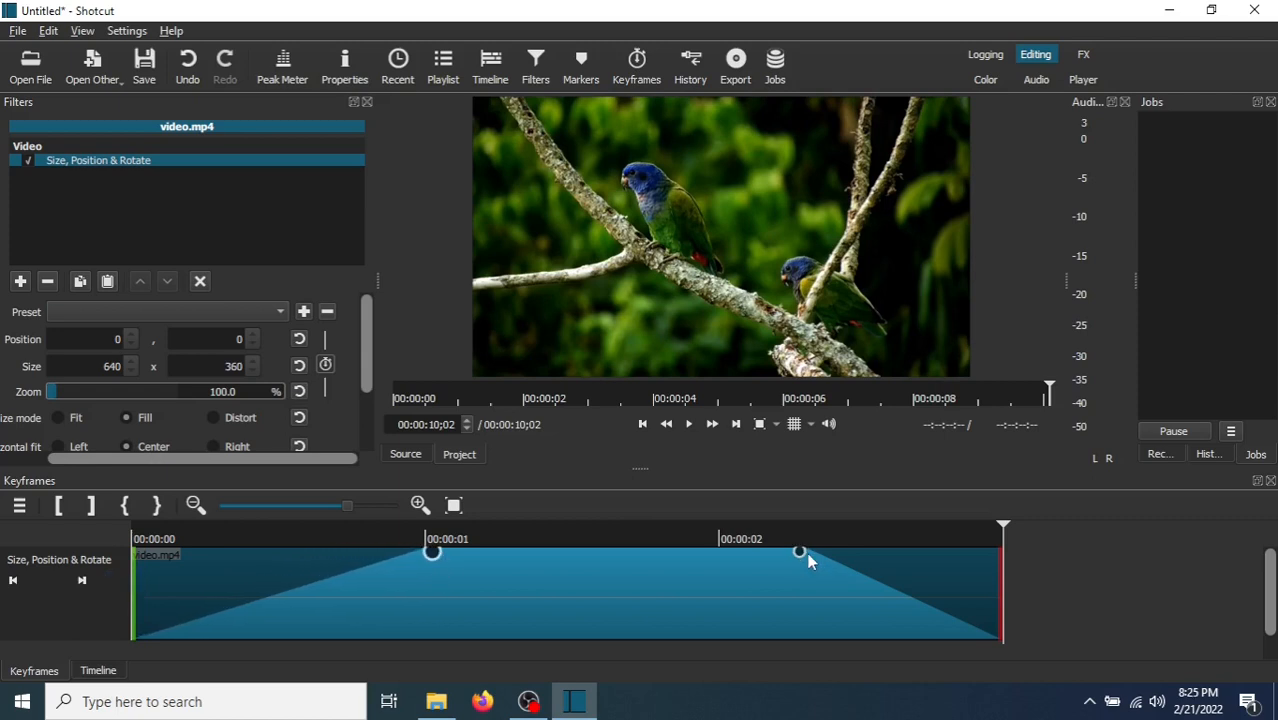
pyautogui.moveTo(800, 552); pyautogui.dragTo(710, 556)
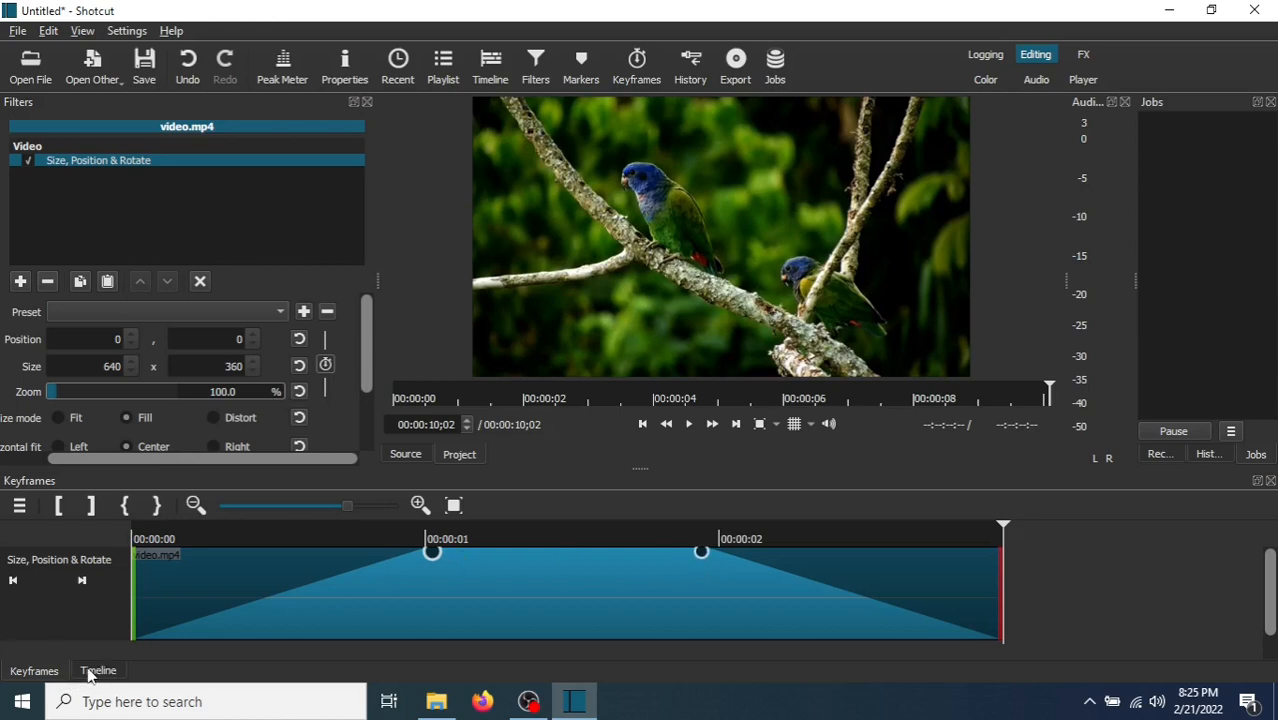
# - Back on the timeline, play the video from the start to review the retimed zoom
pyautogui.click(96, 670)
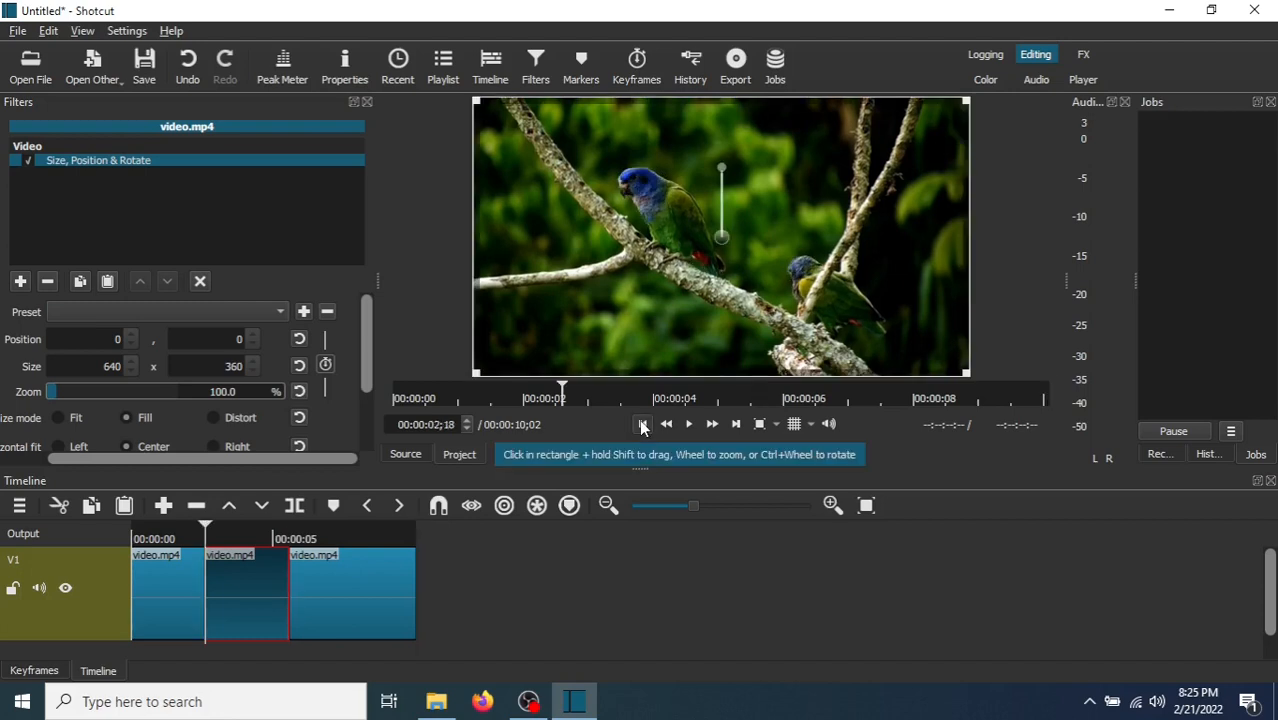
pyautogui.click(642, 424)
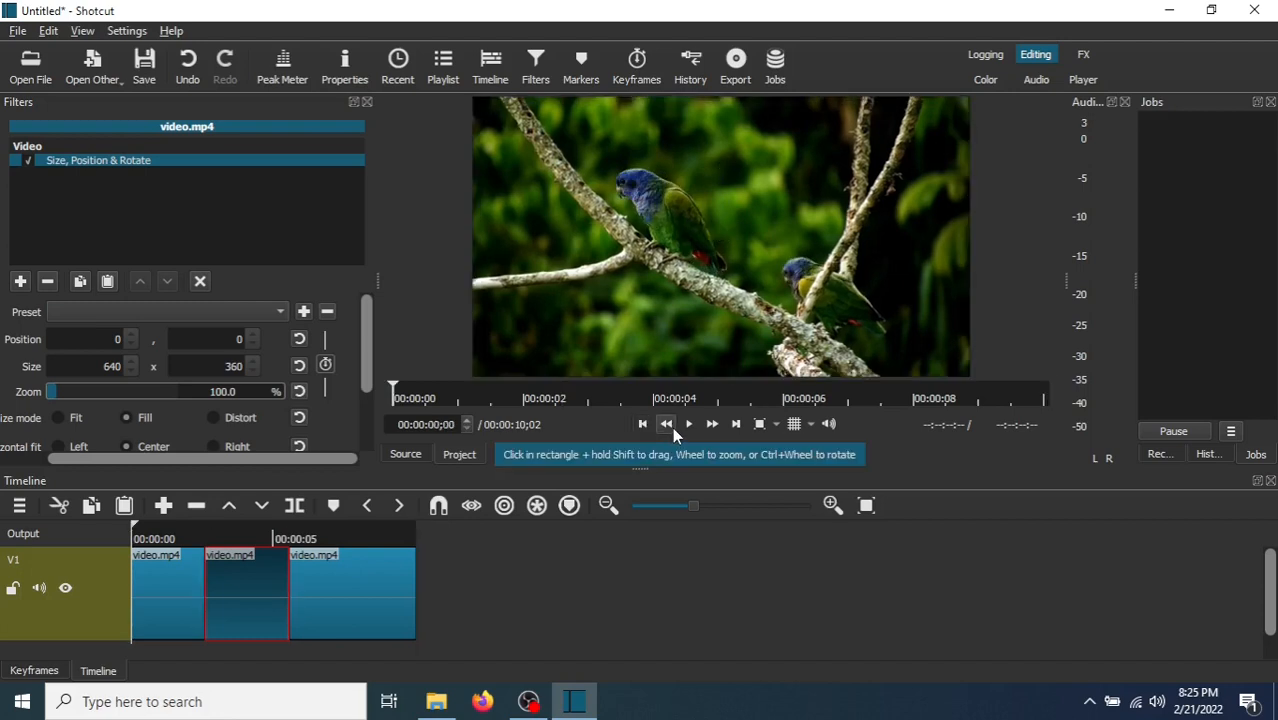
pyautogui.click(688, 424)
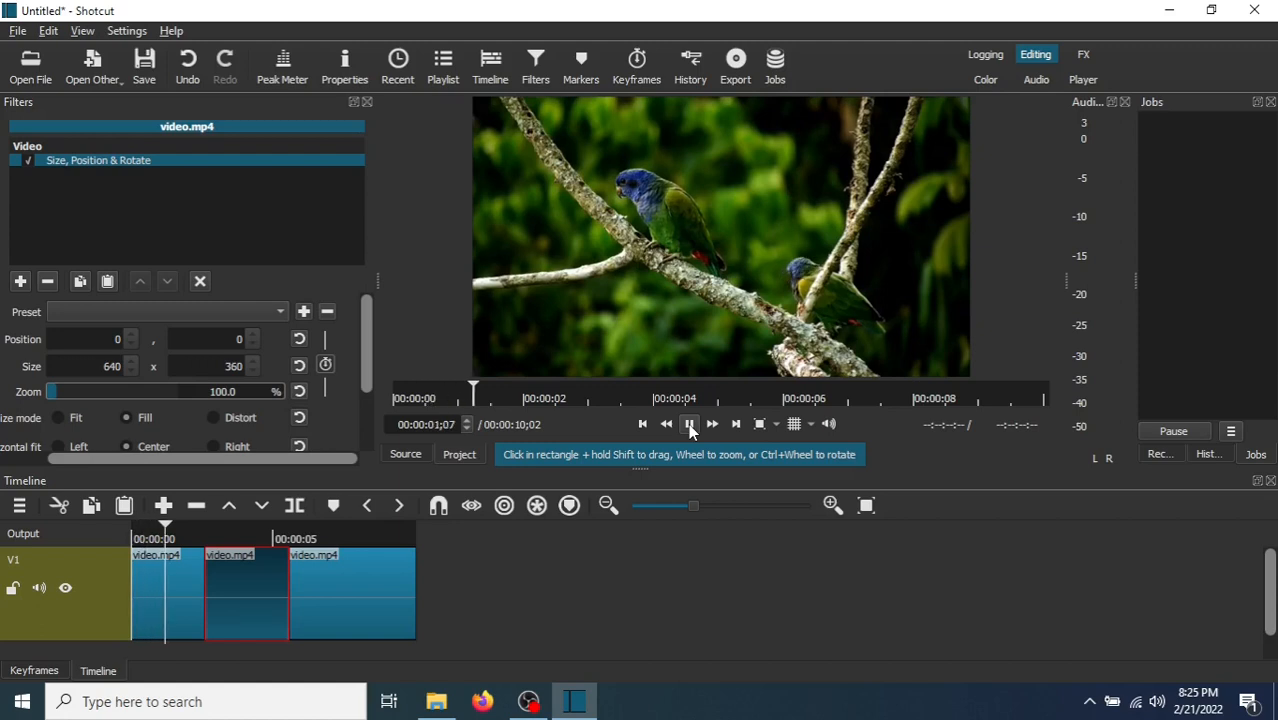